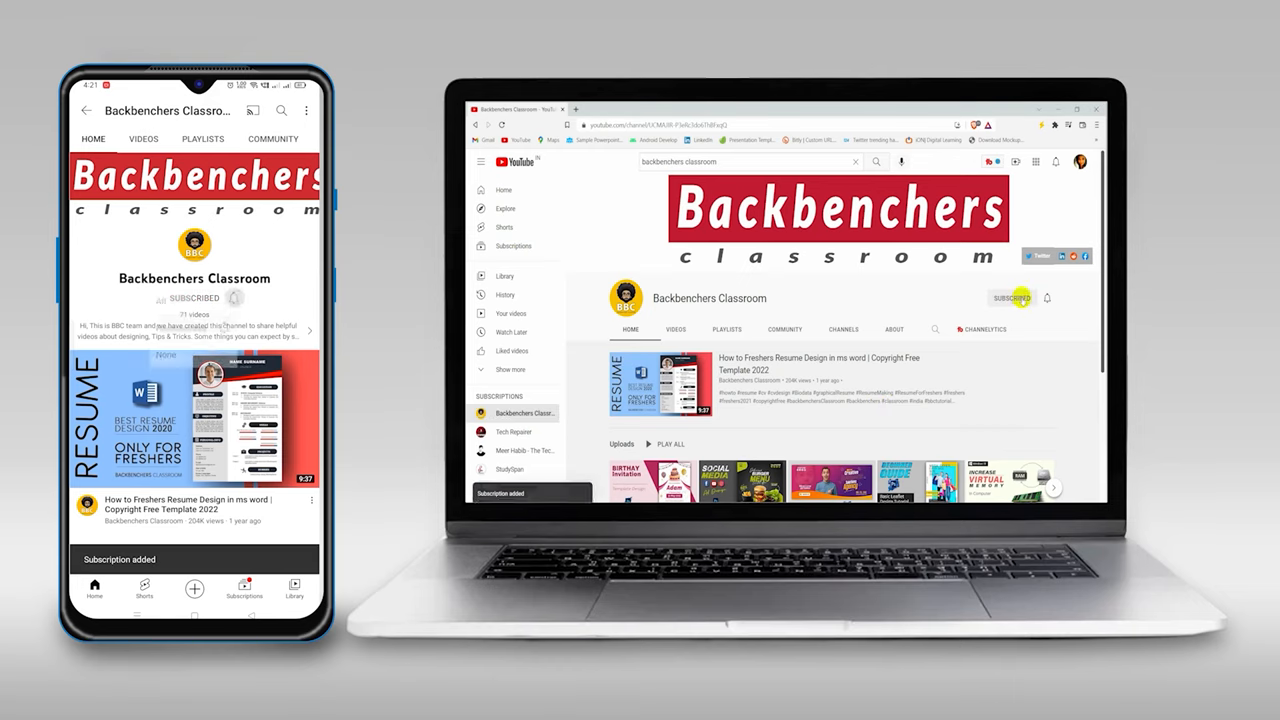
# Watch the channel intro until the Windows desktop appears.
pyautogui.click(1048, 296)
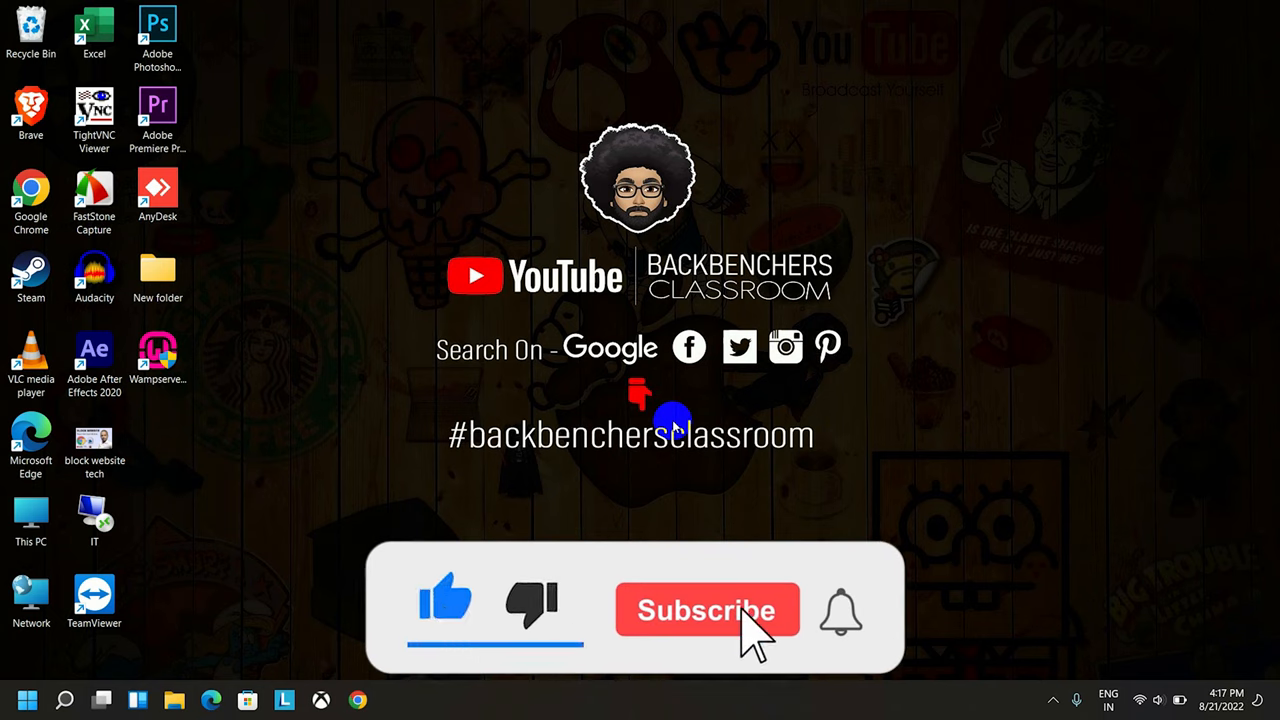
pyautogui.click(706, 608)
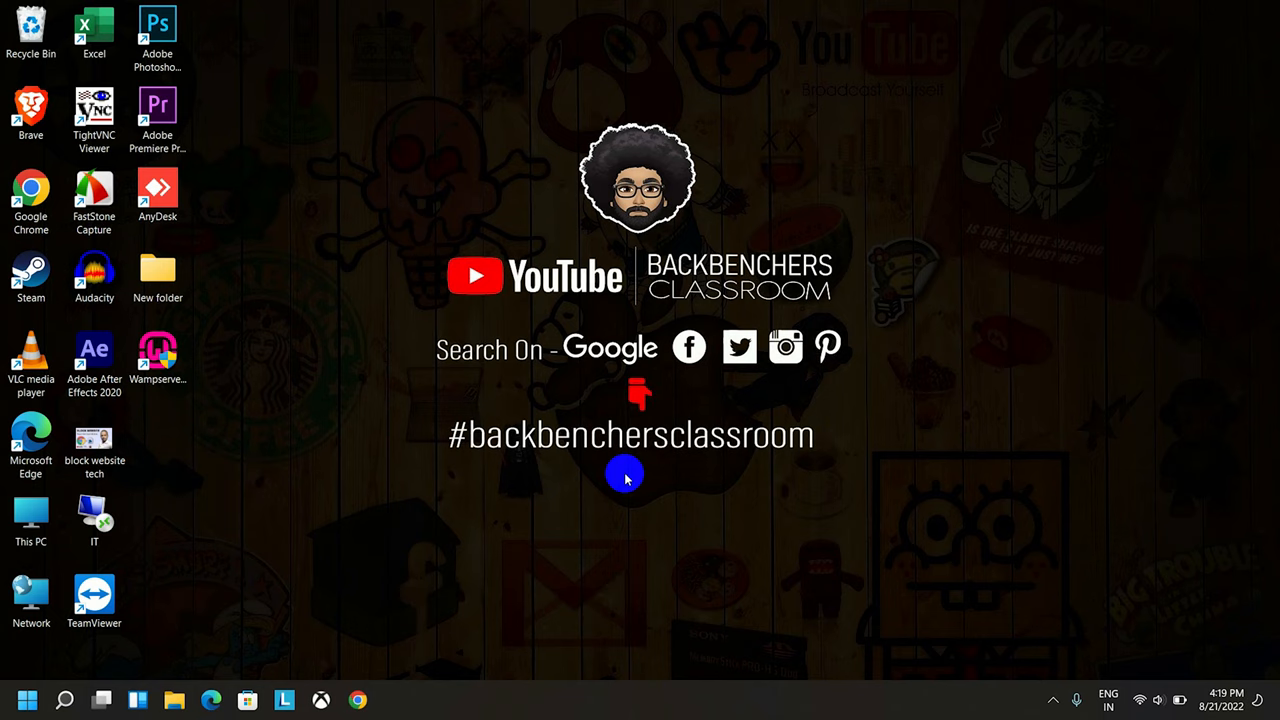
pyautogui.moveTo(772, 488)
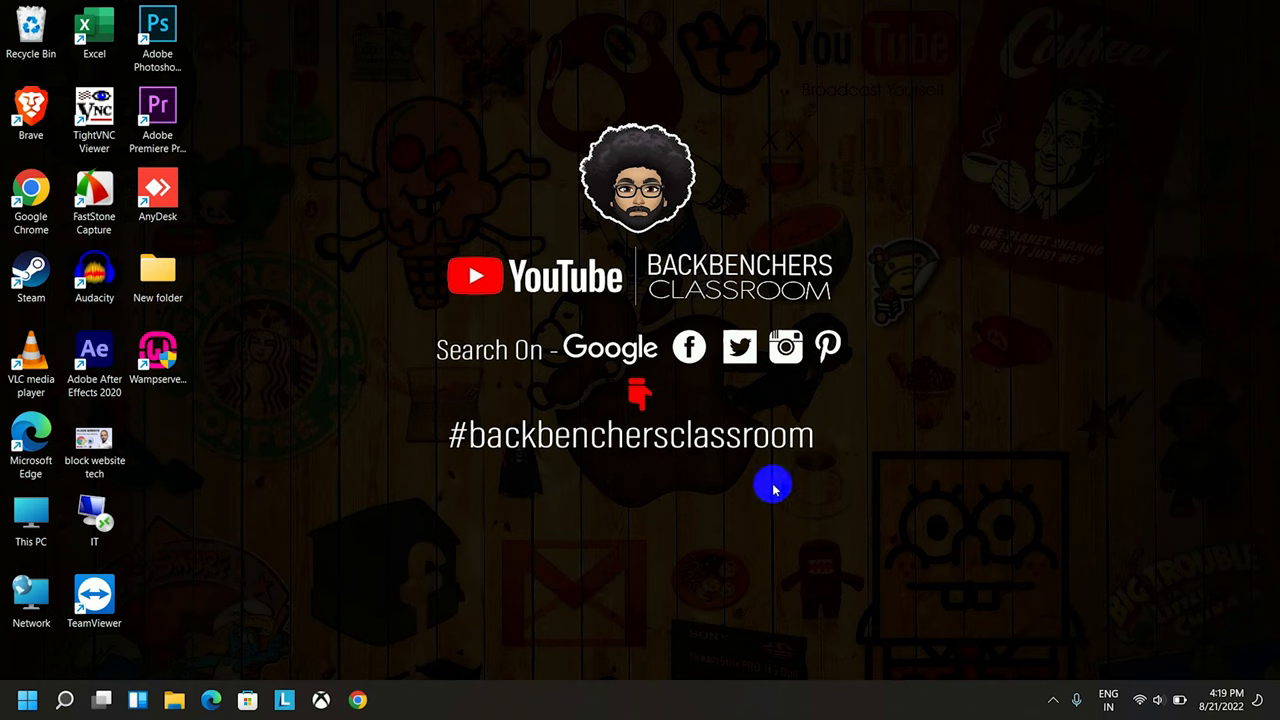
pyautogui.moveTo(688, 364)
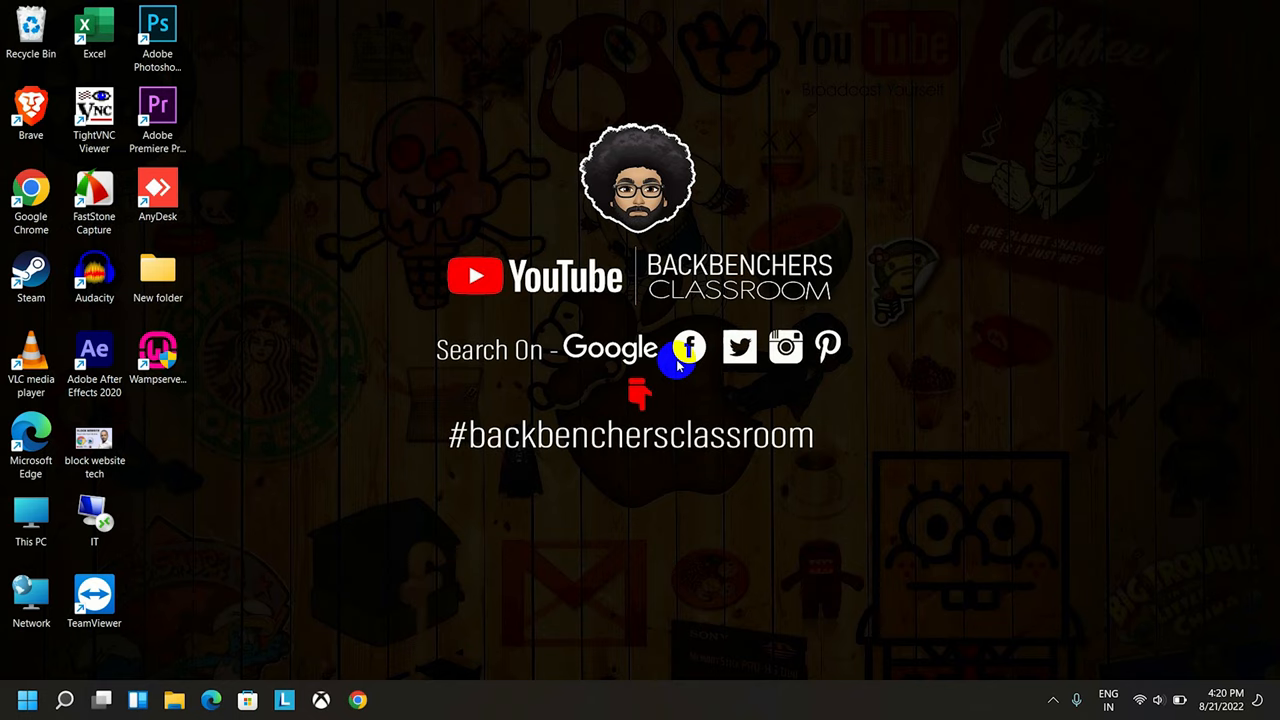
pyautogui.moveTo(708, 384)
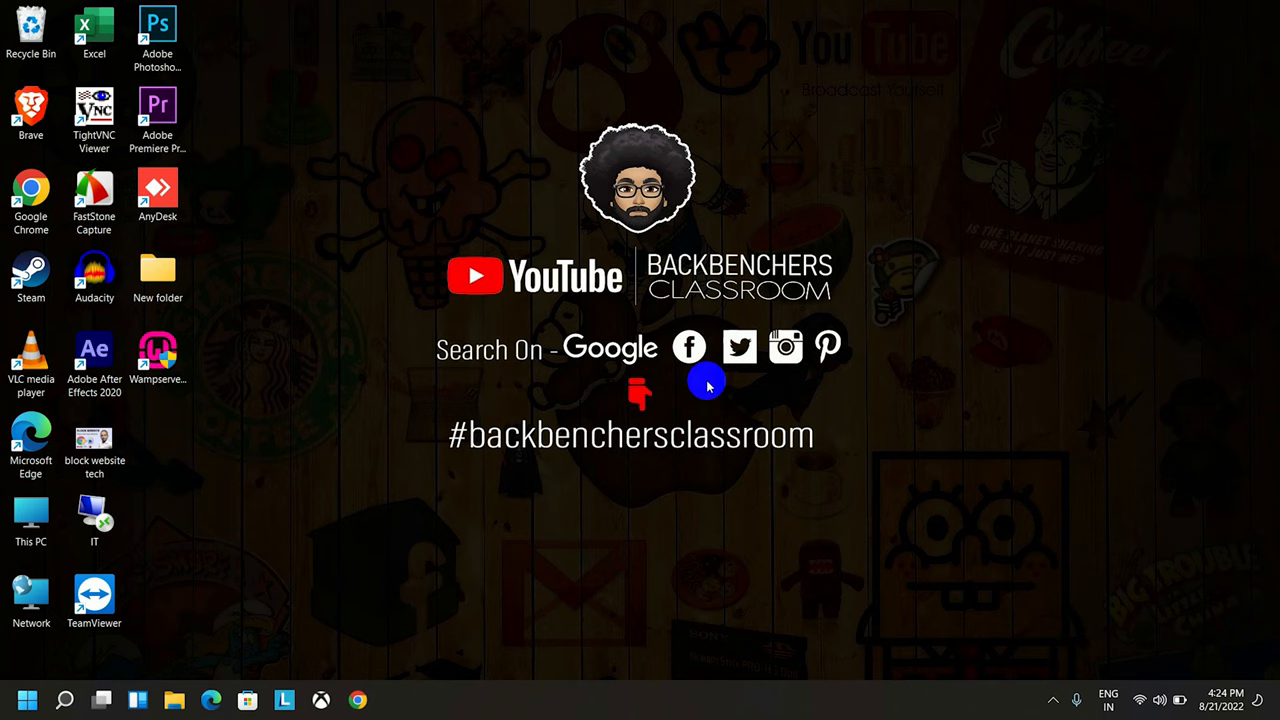
# Launch Device Manager by running devmgmt.msc from the Run dialog.
pyautogui.press('Win+r')
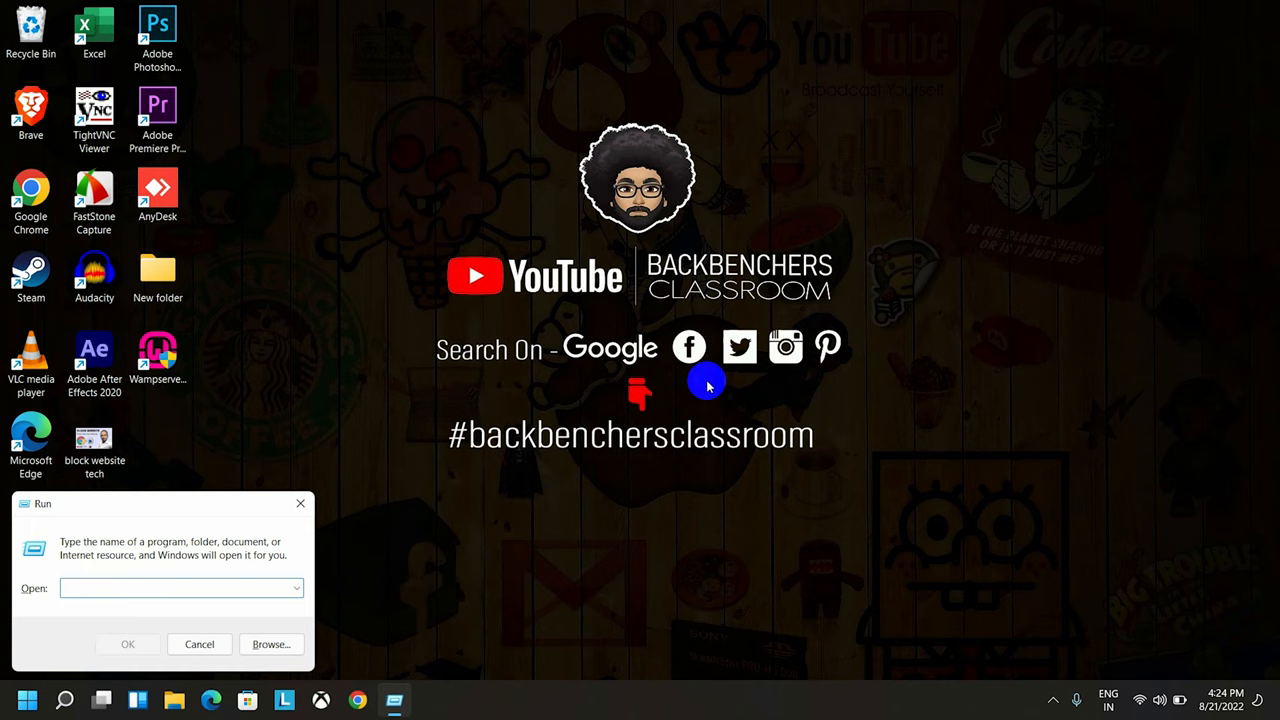
pyautogui.write('dev')
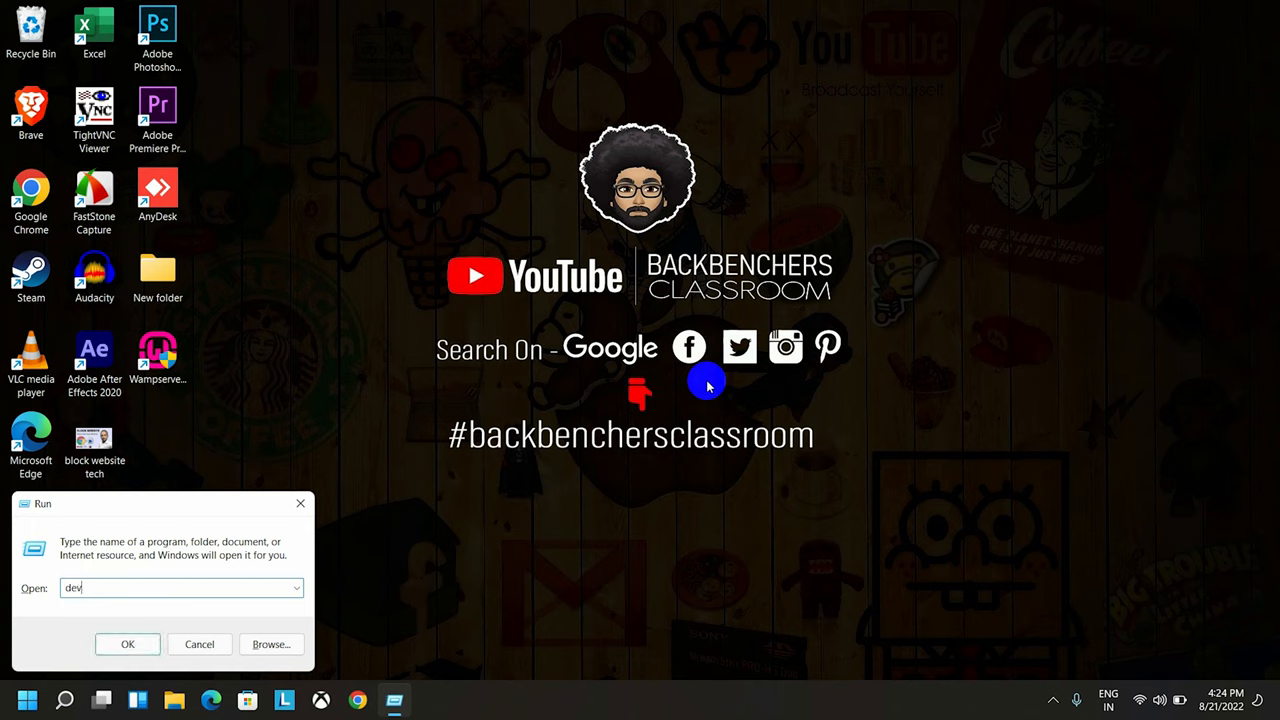
pyautogui.write('mg')
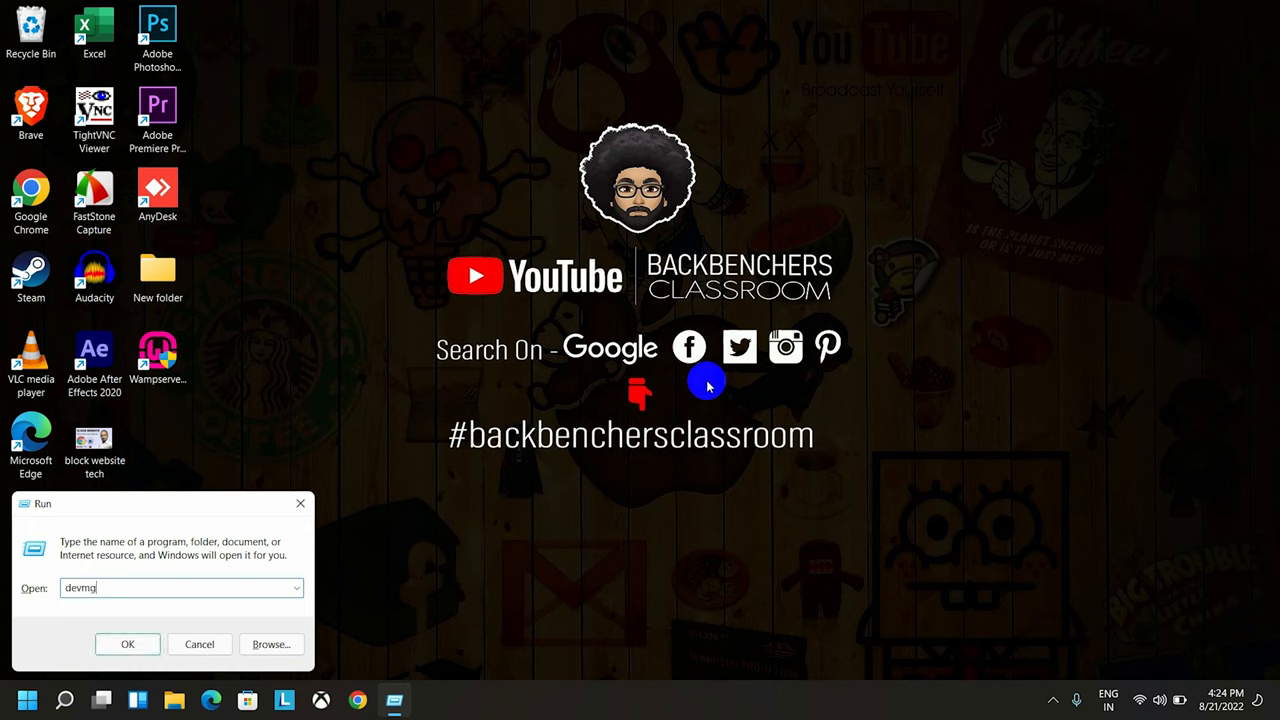
pyautogui.write('mt')
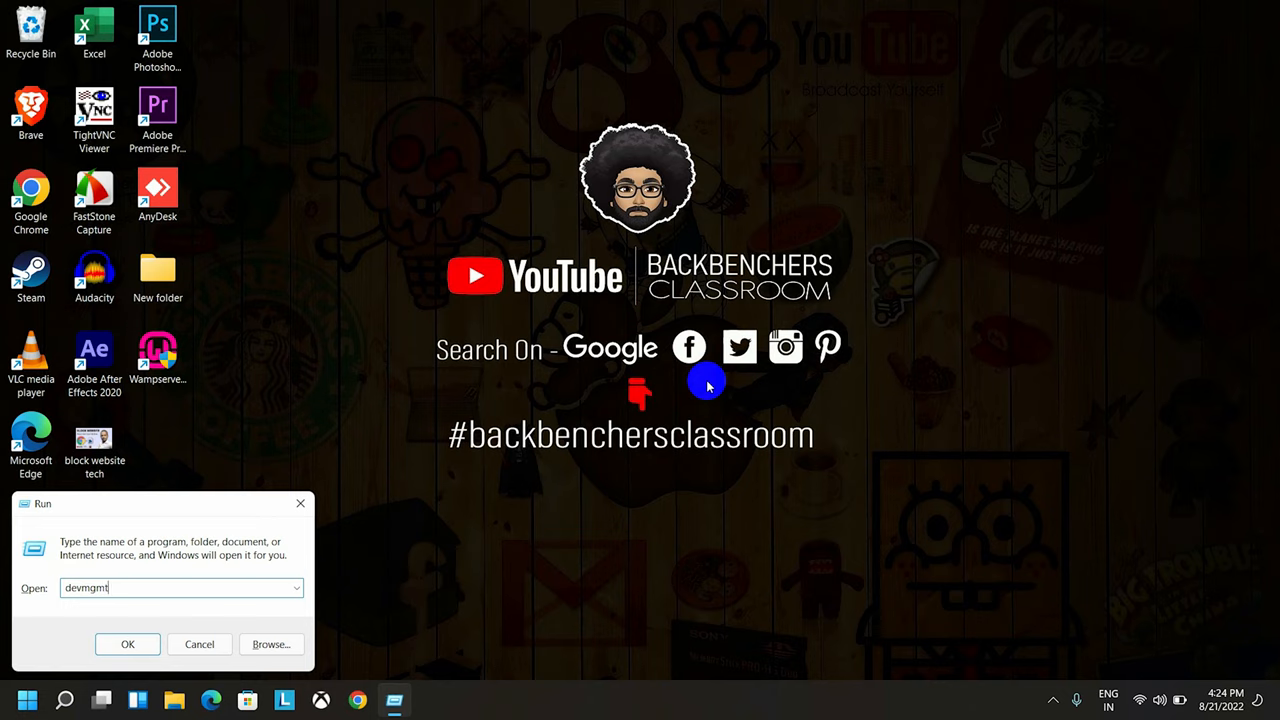
pyautogui.write('.msc')
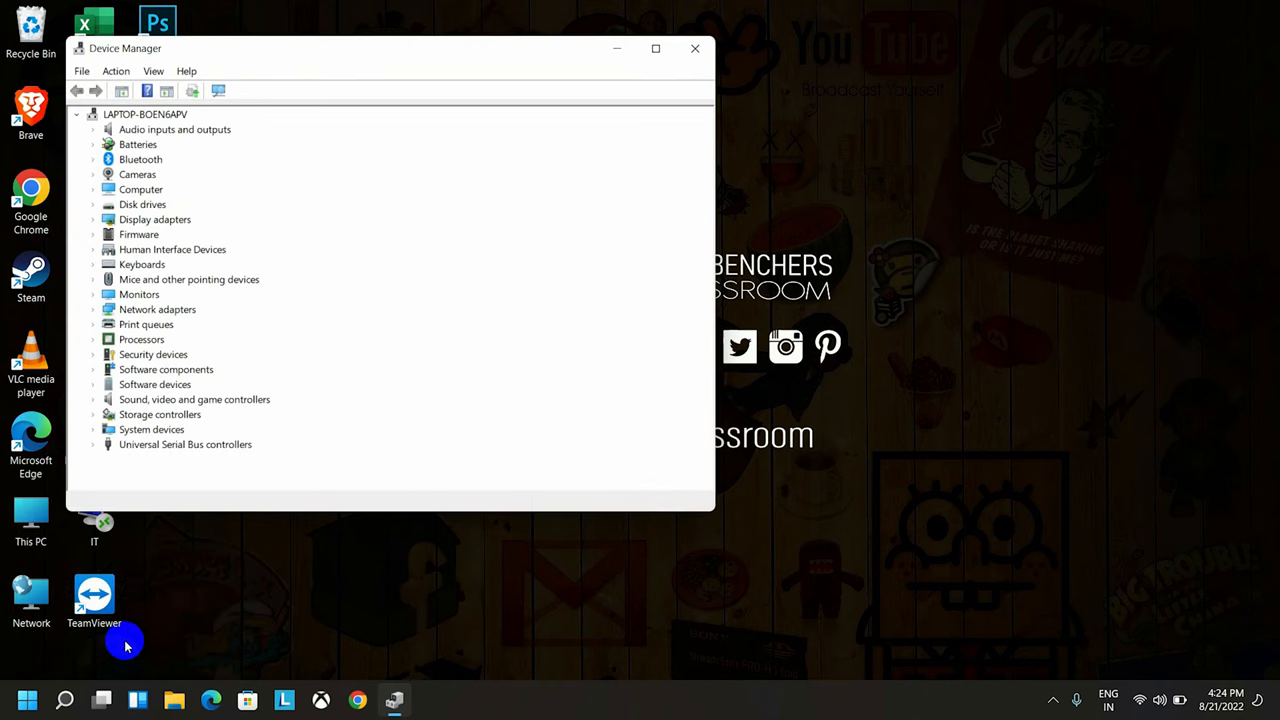
pyautogui.moveTo(168, 490)
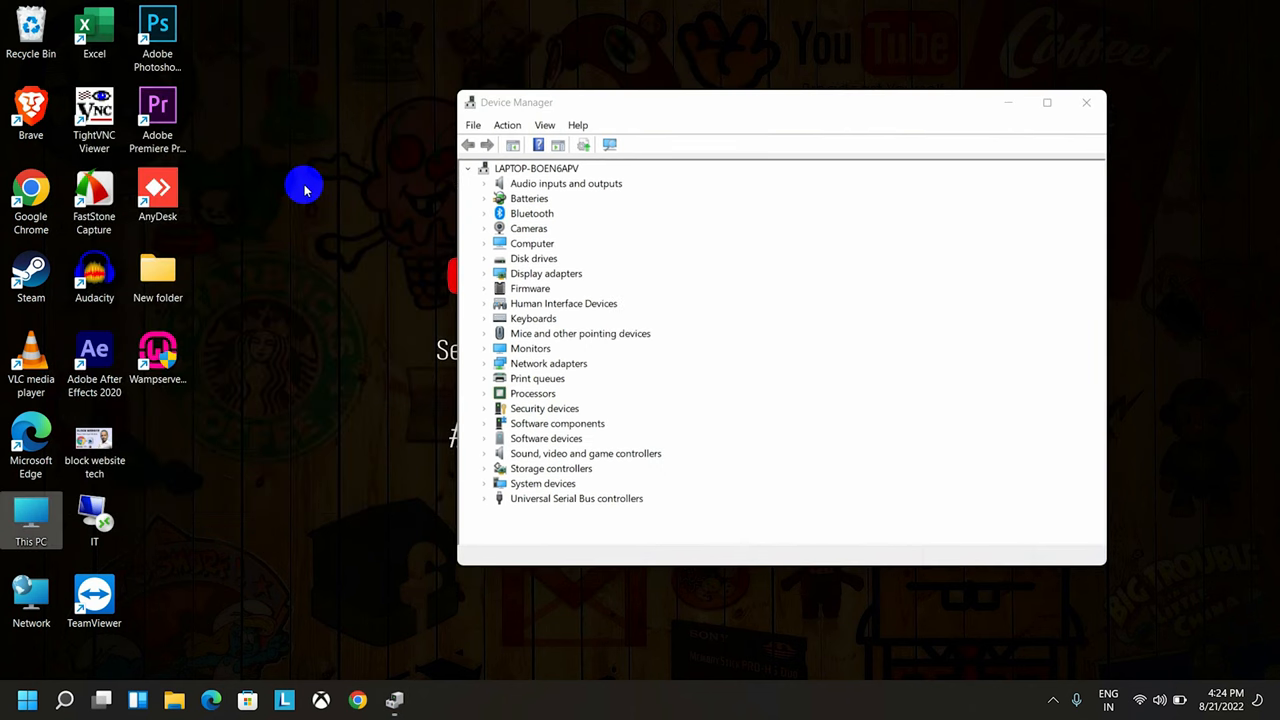
pyautogui.moveTo(488, 532)
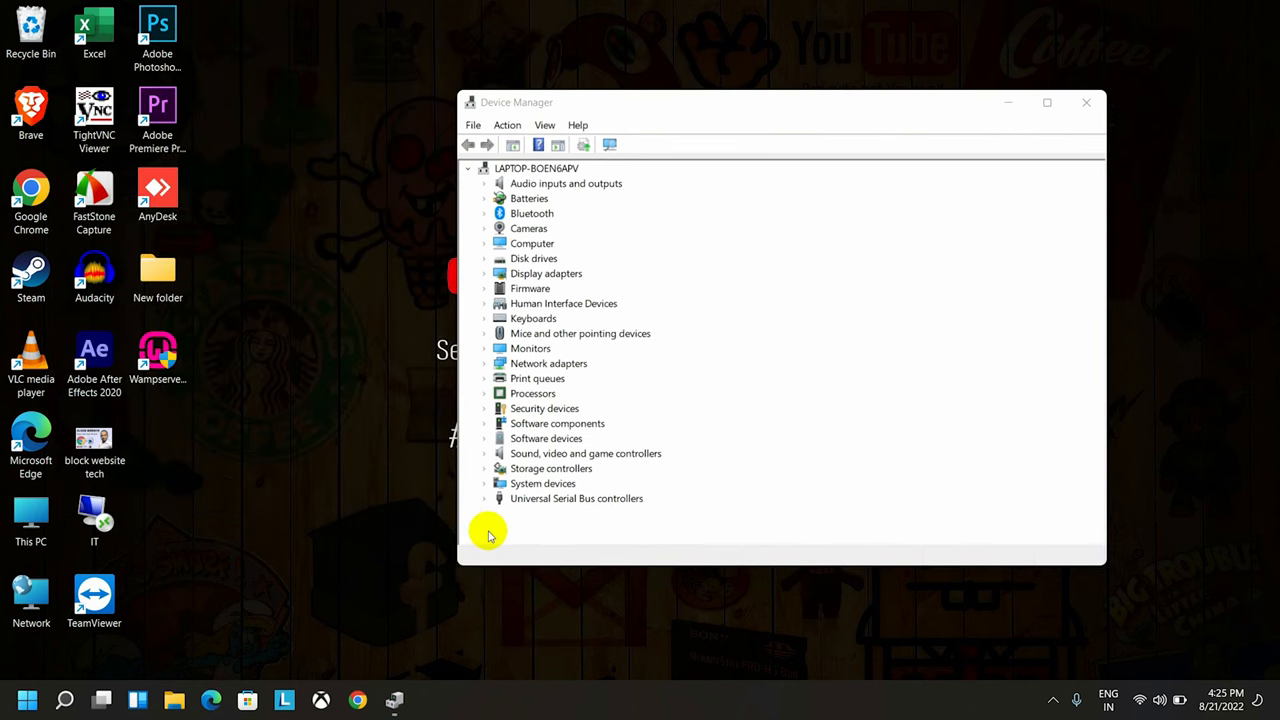
pyautogui.moveTo(616, 508)
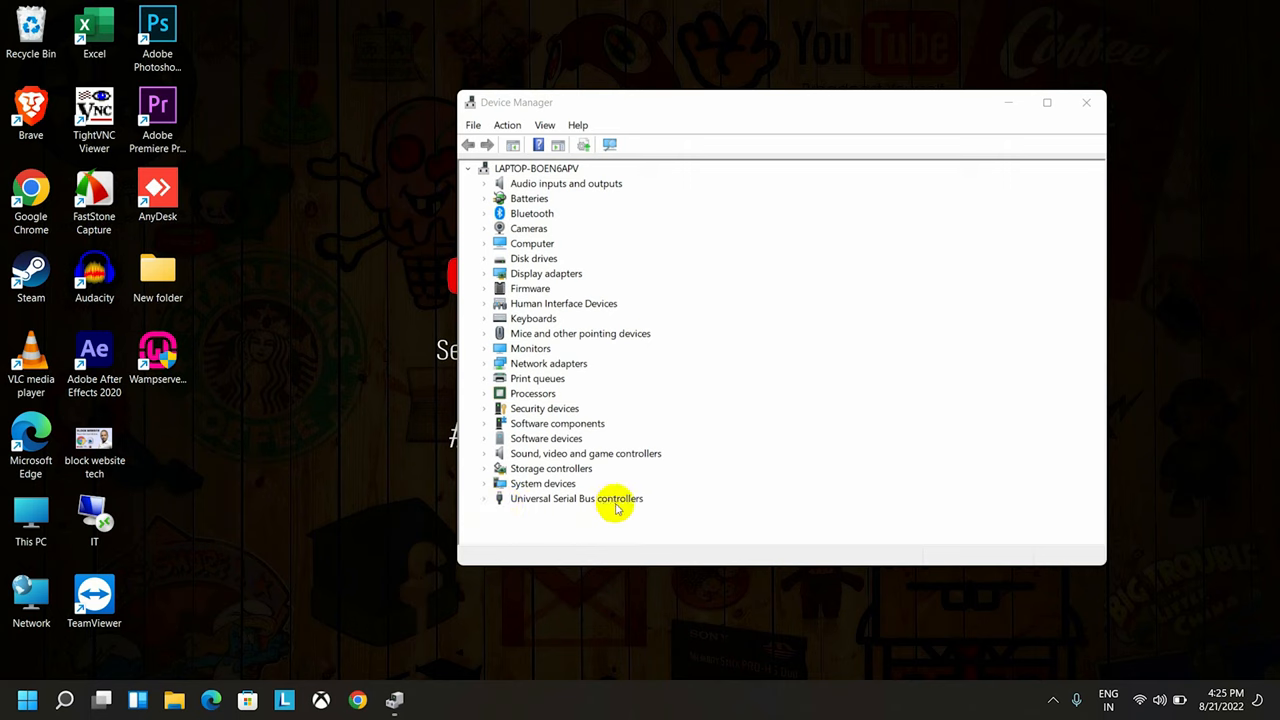
# Expand the Universal Serial Bus controllers category to list the USB Root Hubs.
pyautogui.click(484, 498)
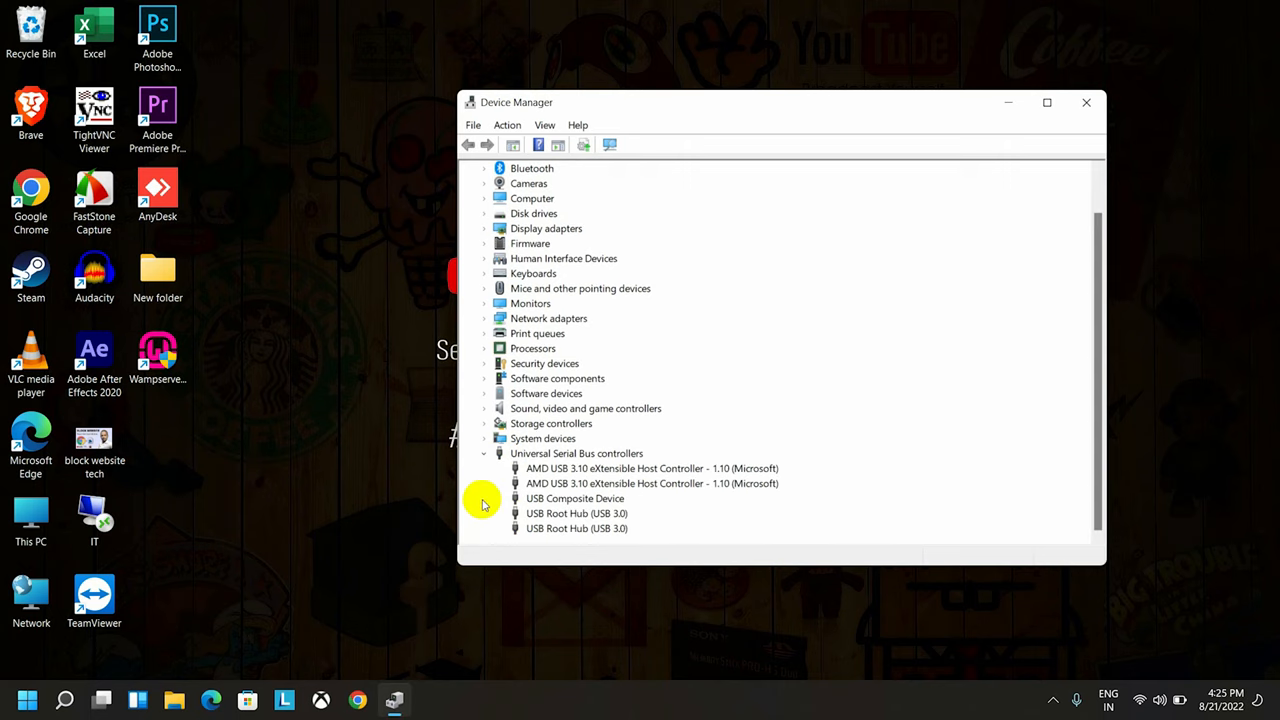
pyautogui.moveTo(560, 516)
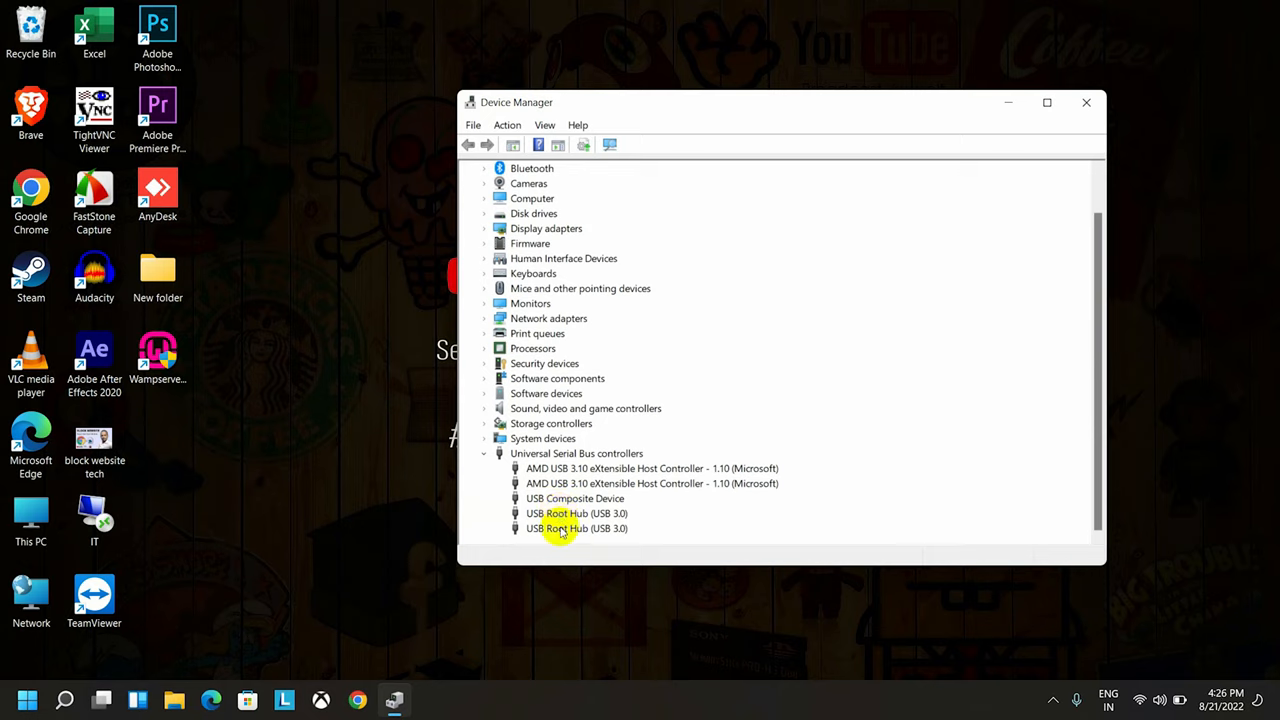
# Disable the USB Root Hub (USB 3.0), confirm the warning with Yes, and close Device Manager.
pyautogui.rightClick(576, 528)
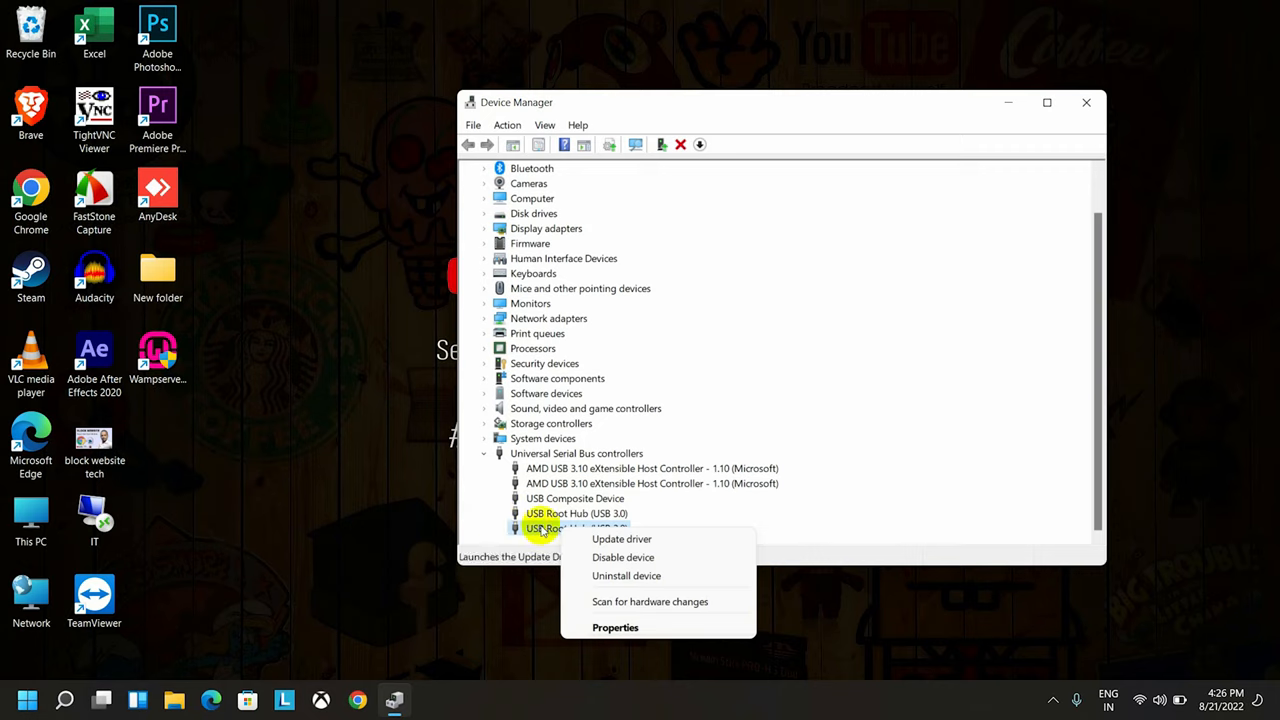
pyautogui.moveTo(624, 556)
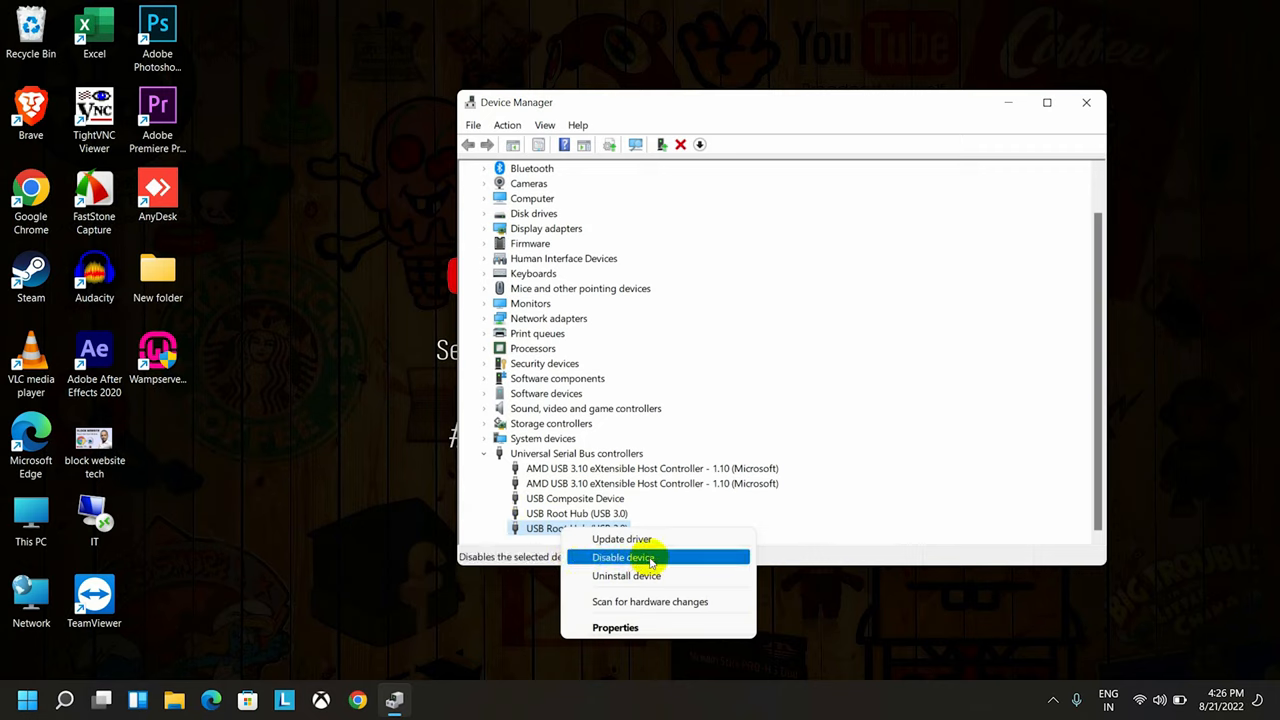
pyautogui.click(624, 556)
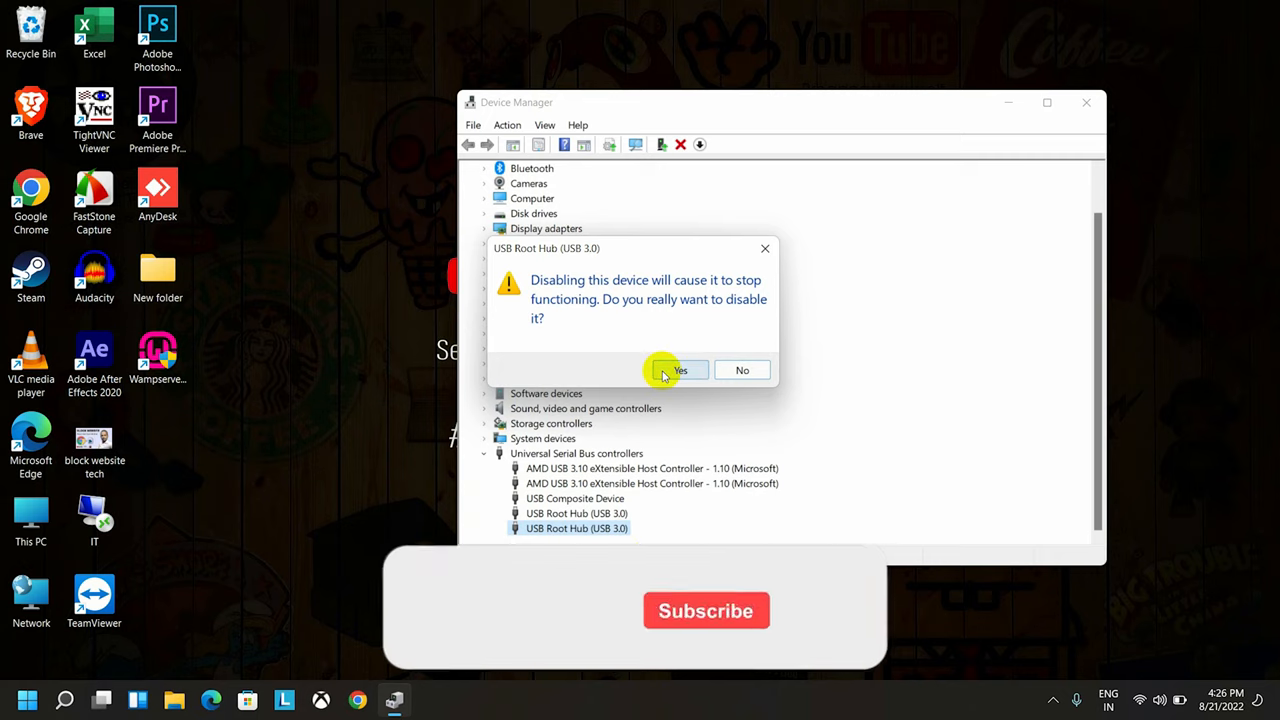
pyautogui.click(680, 370)
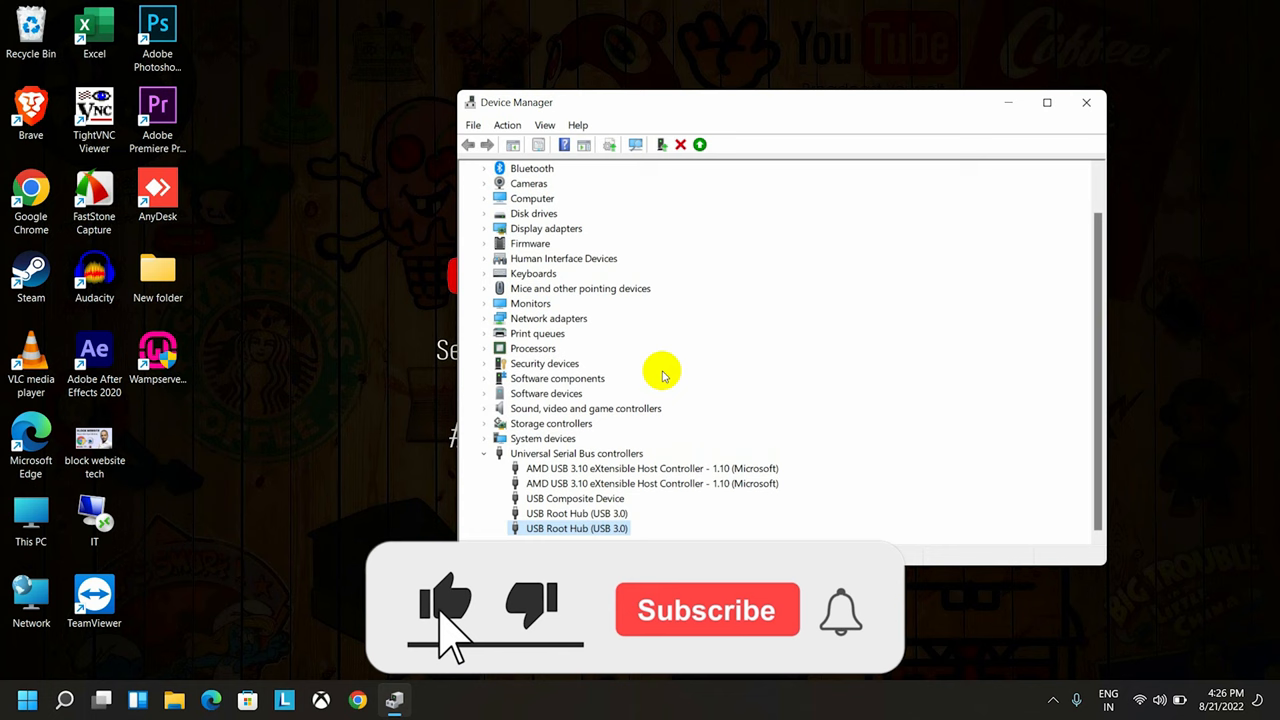
pyautogui.scroll(3)
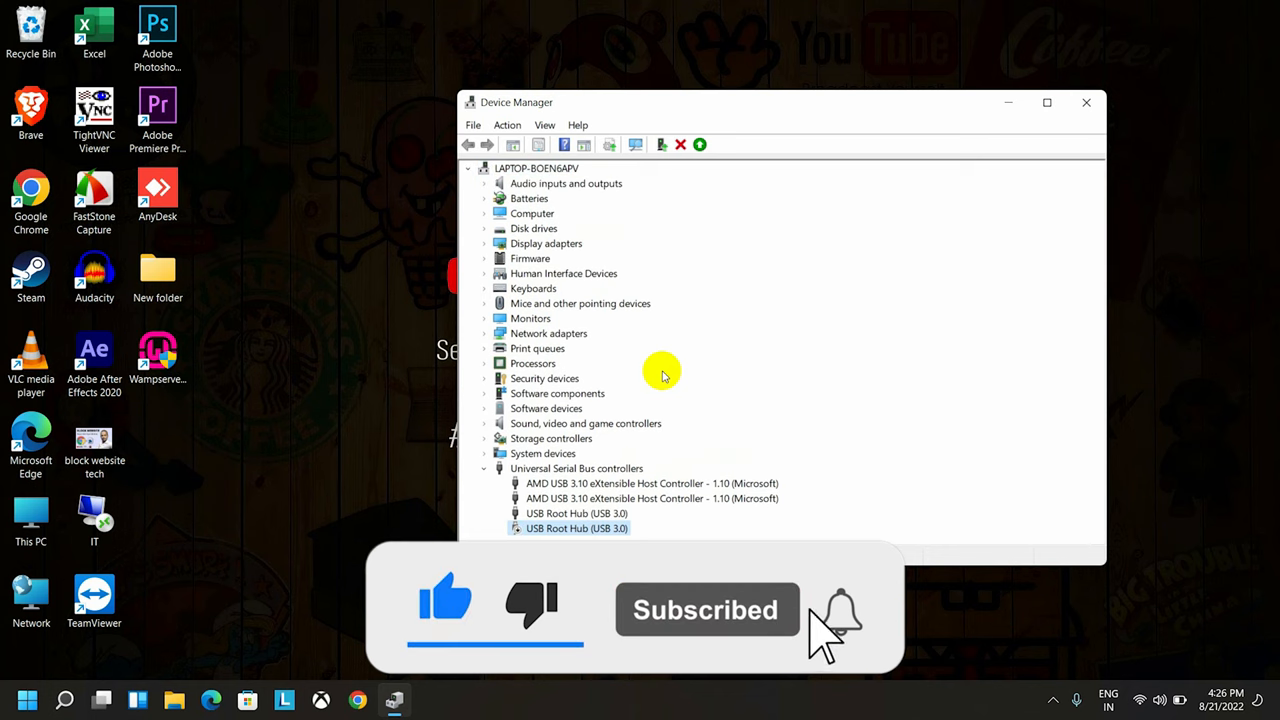
pyautogui.click(840, 610)
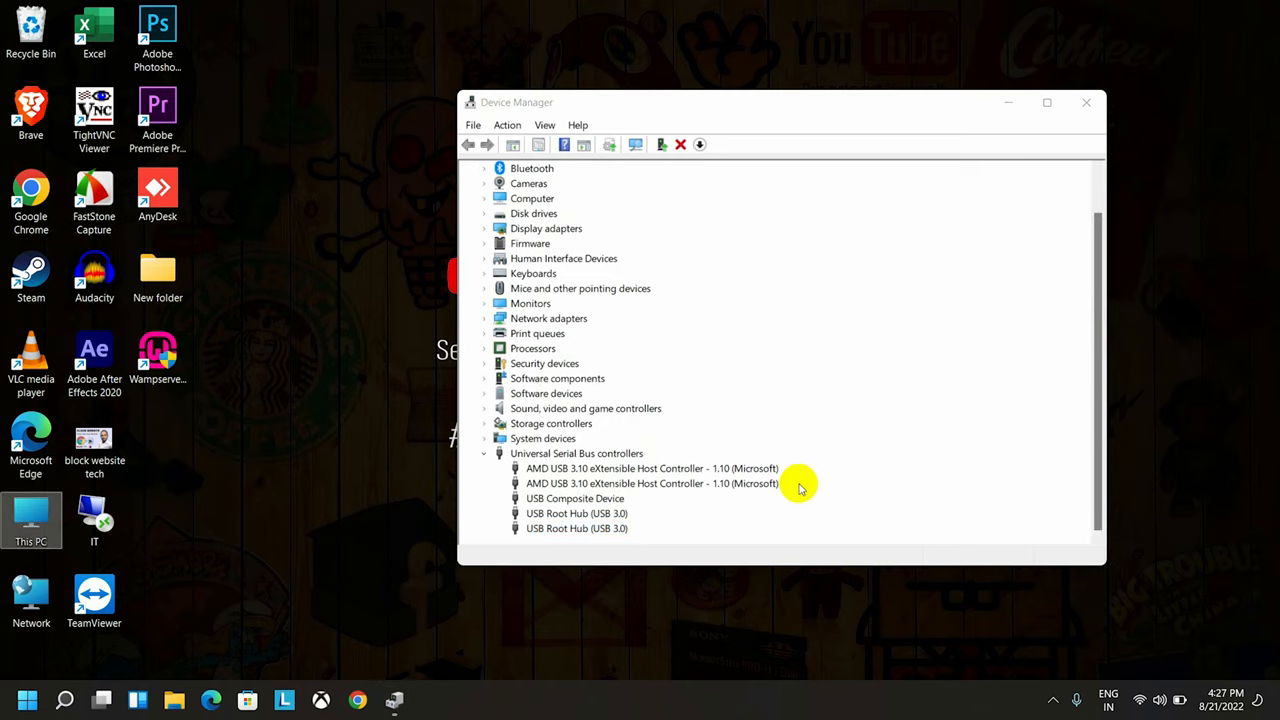
pyautogui.click(1086, 102)
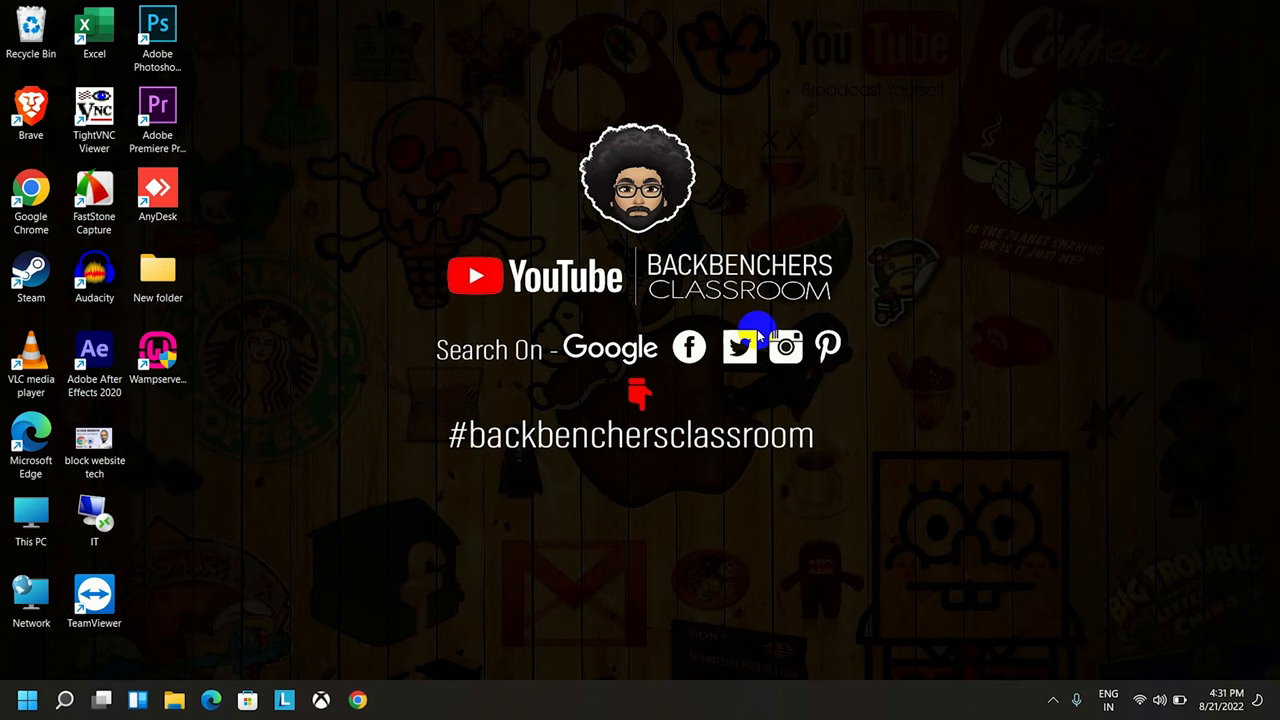
# Enter regedit in the Run dialog to start Registry Editor.
pyautogui.press('Win+r')
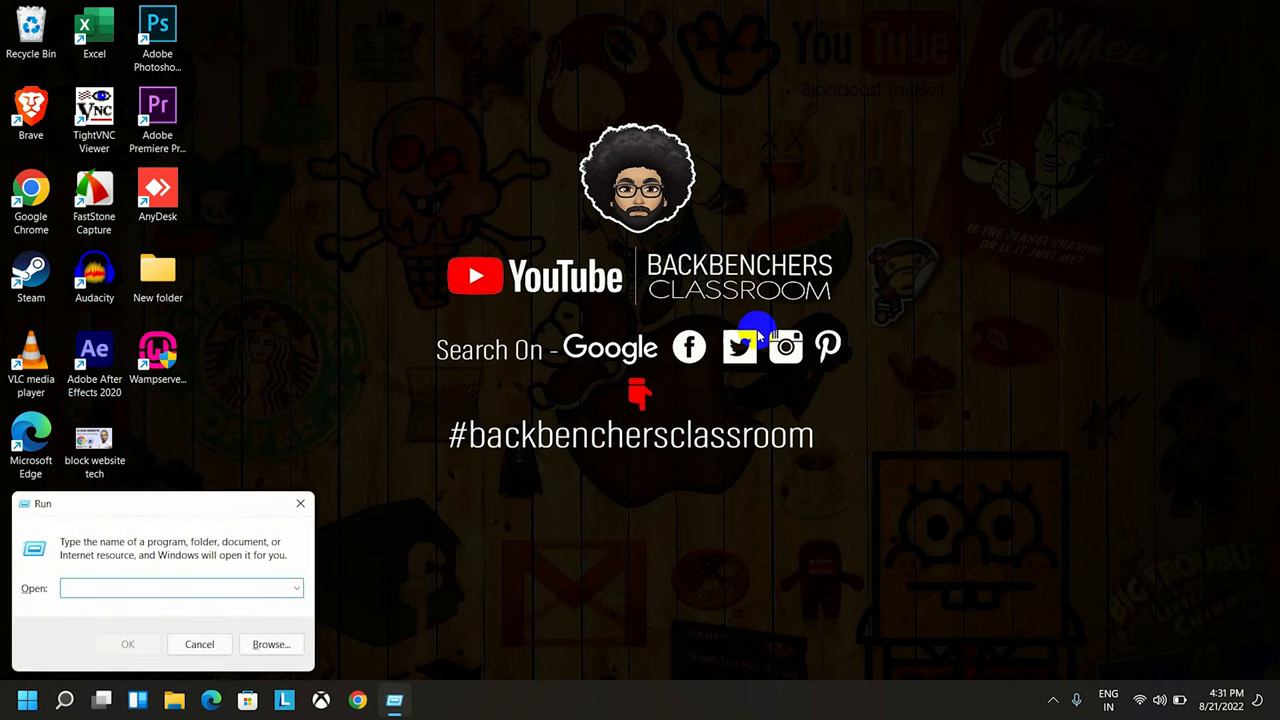
pyautogui.write('reged')
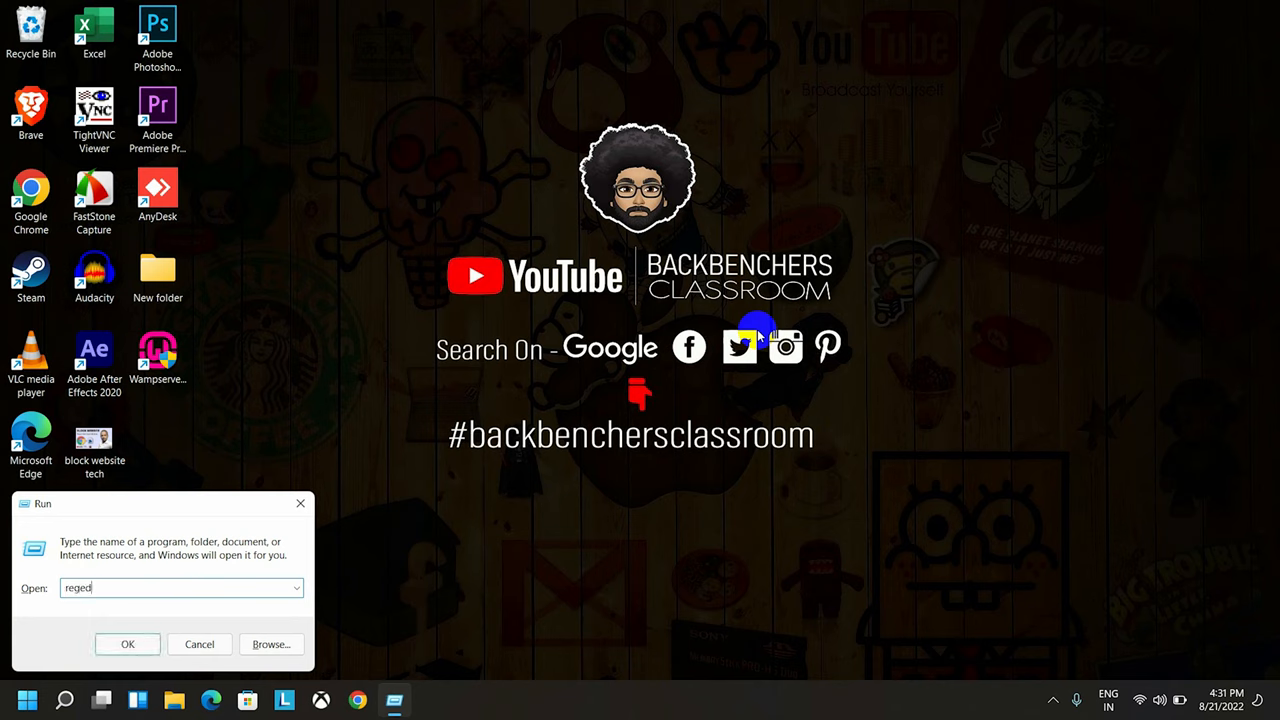
pyautogui.write('it')
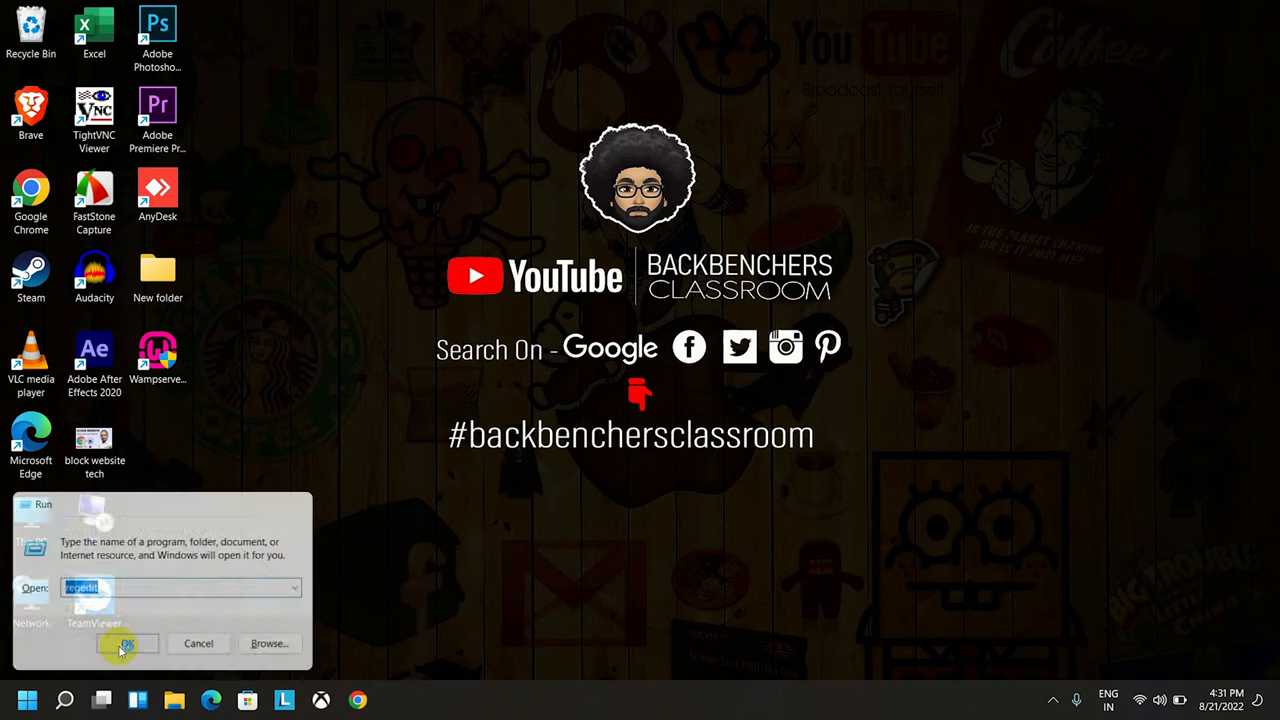
# Navigate to HKEY_LOCAL_MACHINE\SYSTEM\CurrentControlSet\Services\USBSTOR to show its Start value.
pyautogui.click(128, 644)
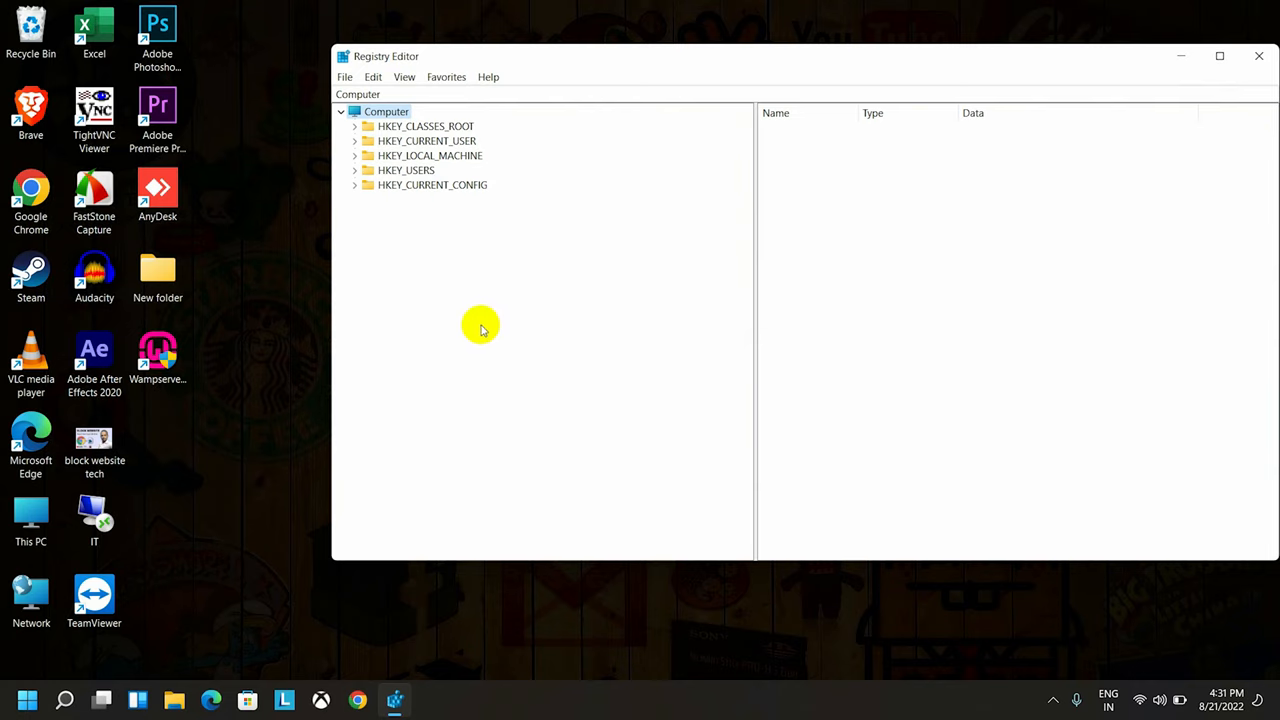
pyautogui.moveTo(458, 308)
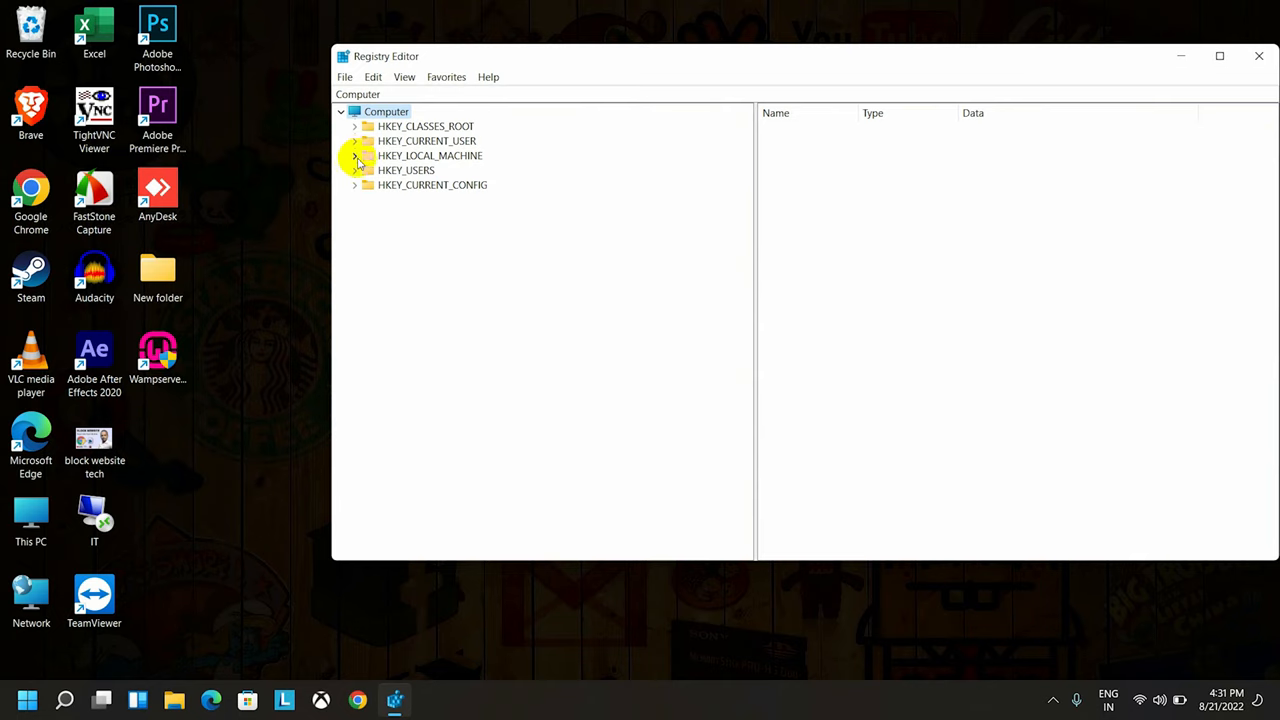
pyautogui.click(356, 156)
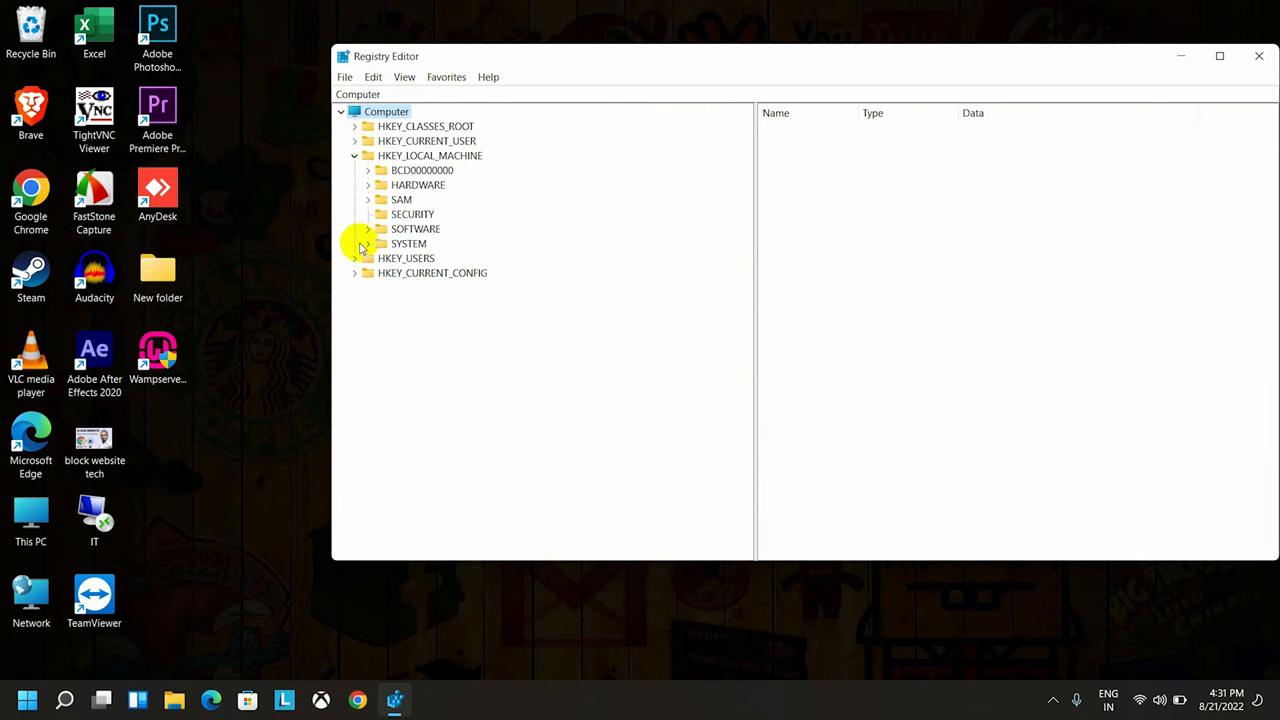
pyautogui.click(368, 244)
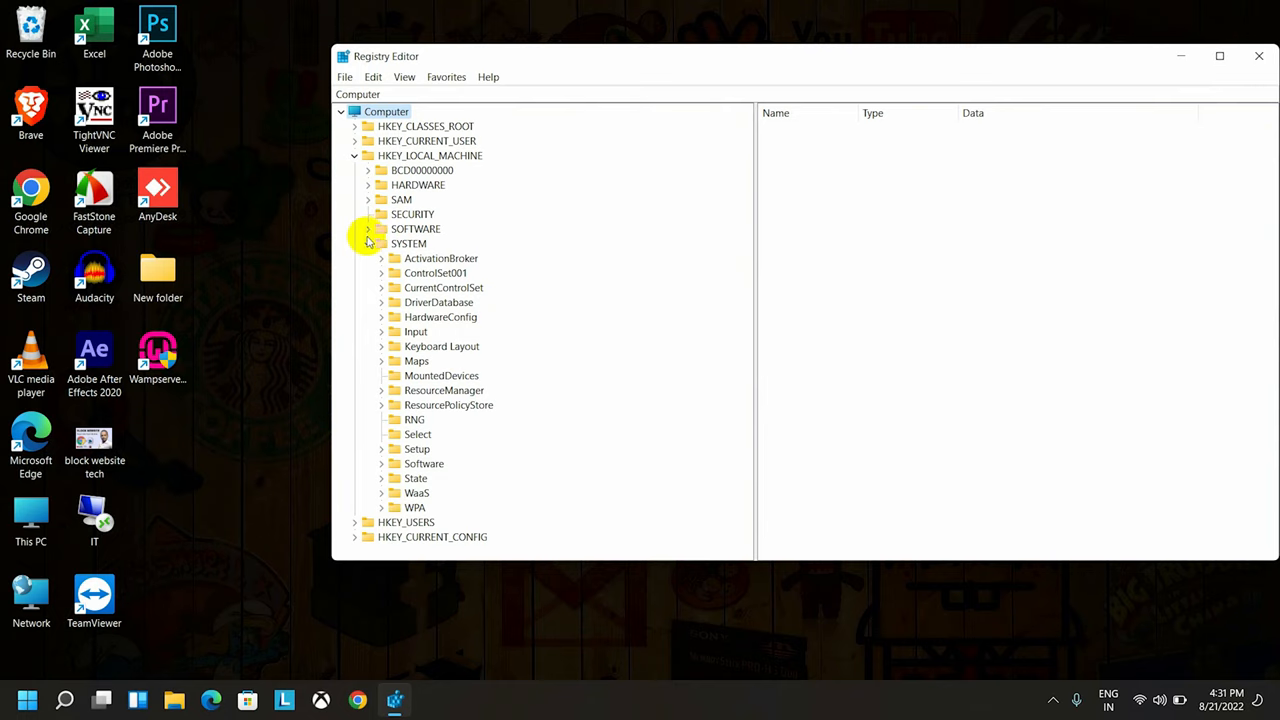
pyautogui.click(380, 288)
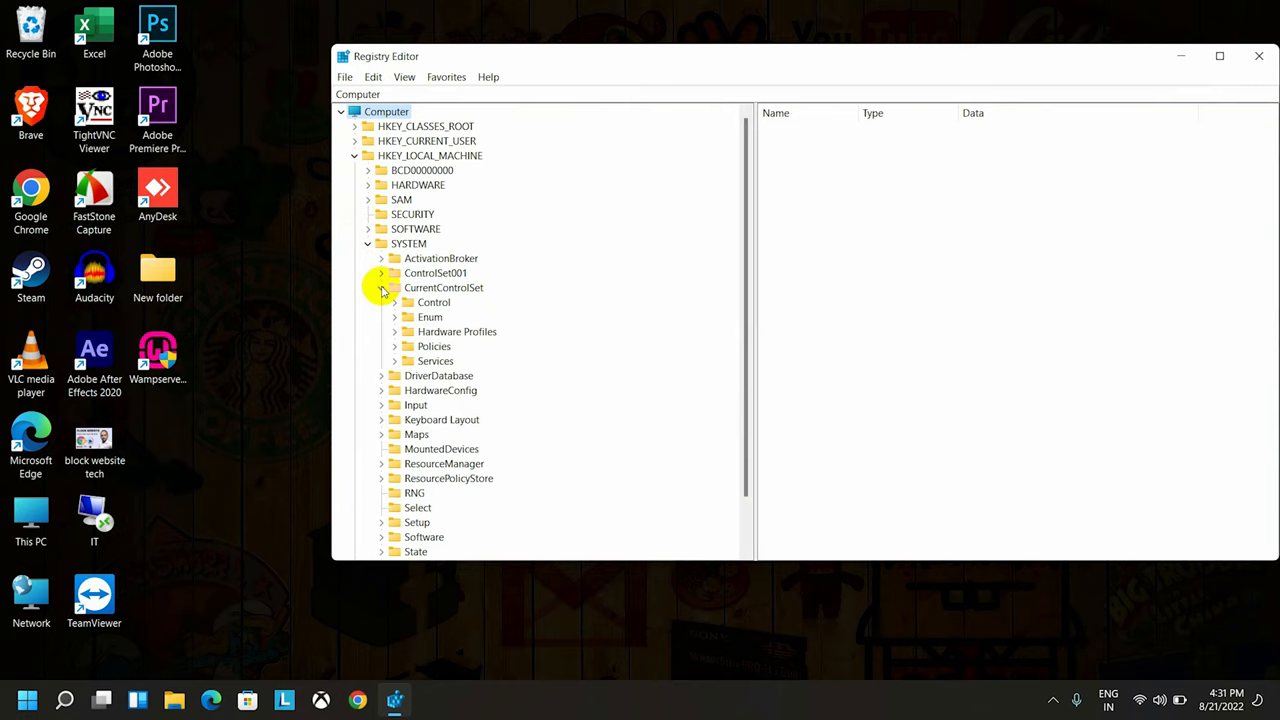
pyautogui.click(380, 288)
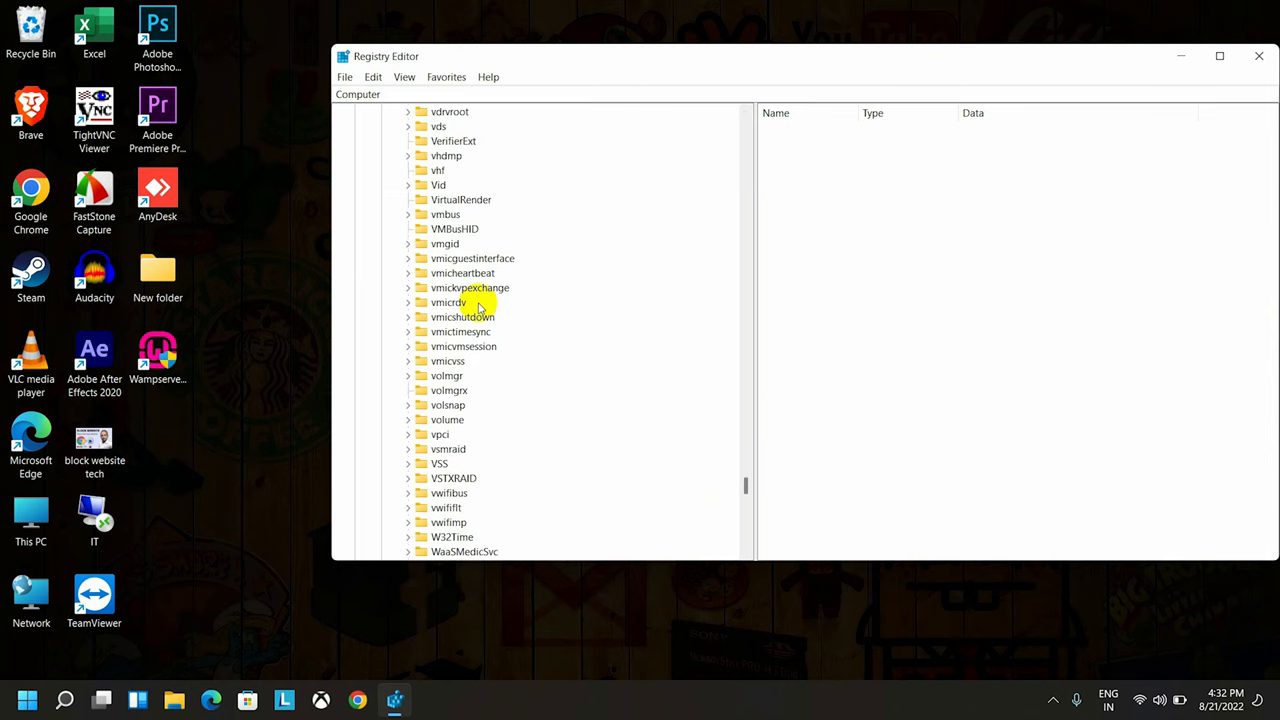
pyautogui.scroll(3)
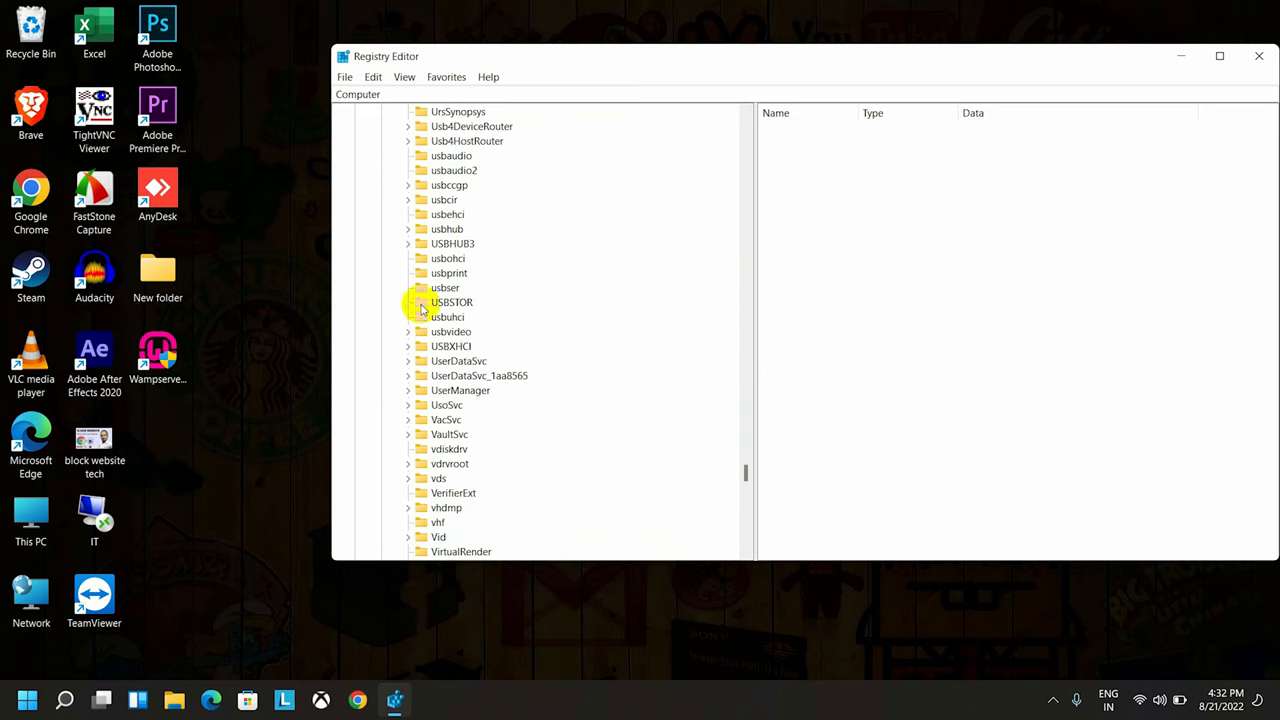
pyautogui.click(452, 302)
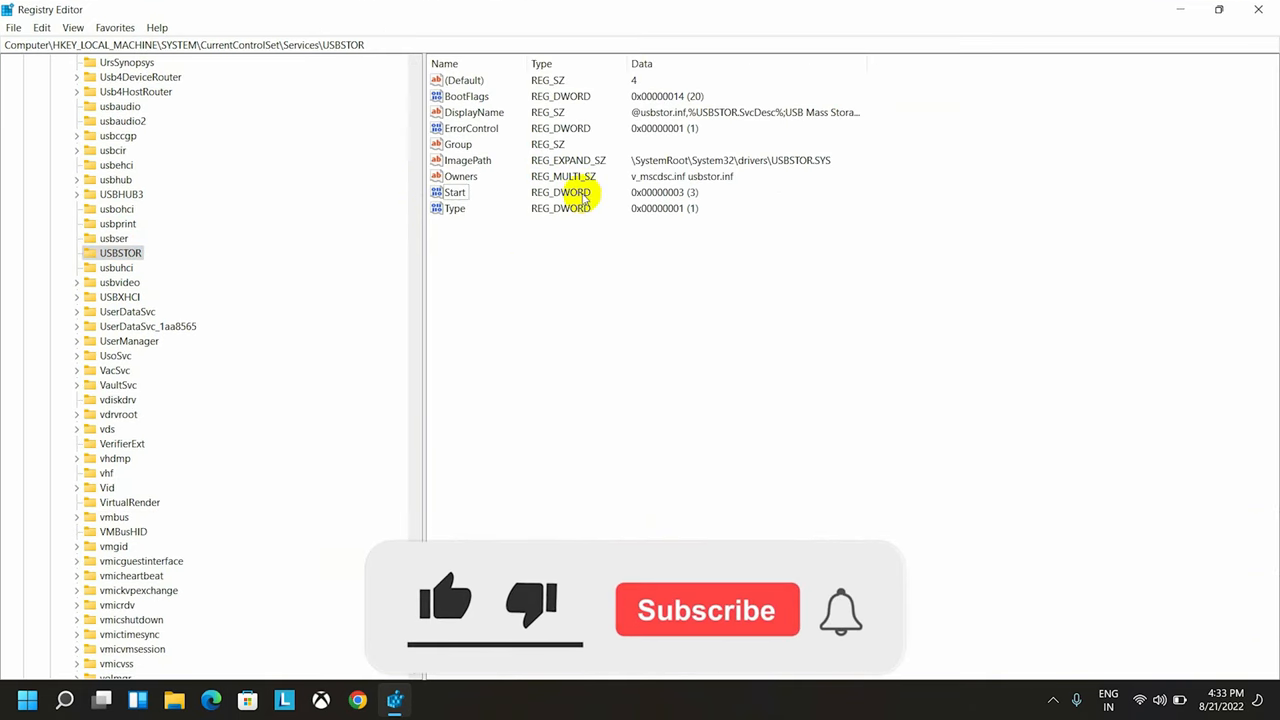
# Change the USBSTOR Start value from 3 to 4 to disable USB storage.
pyautogui.doubleClick(456, 192)
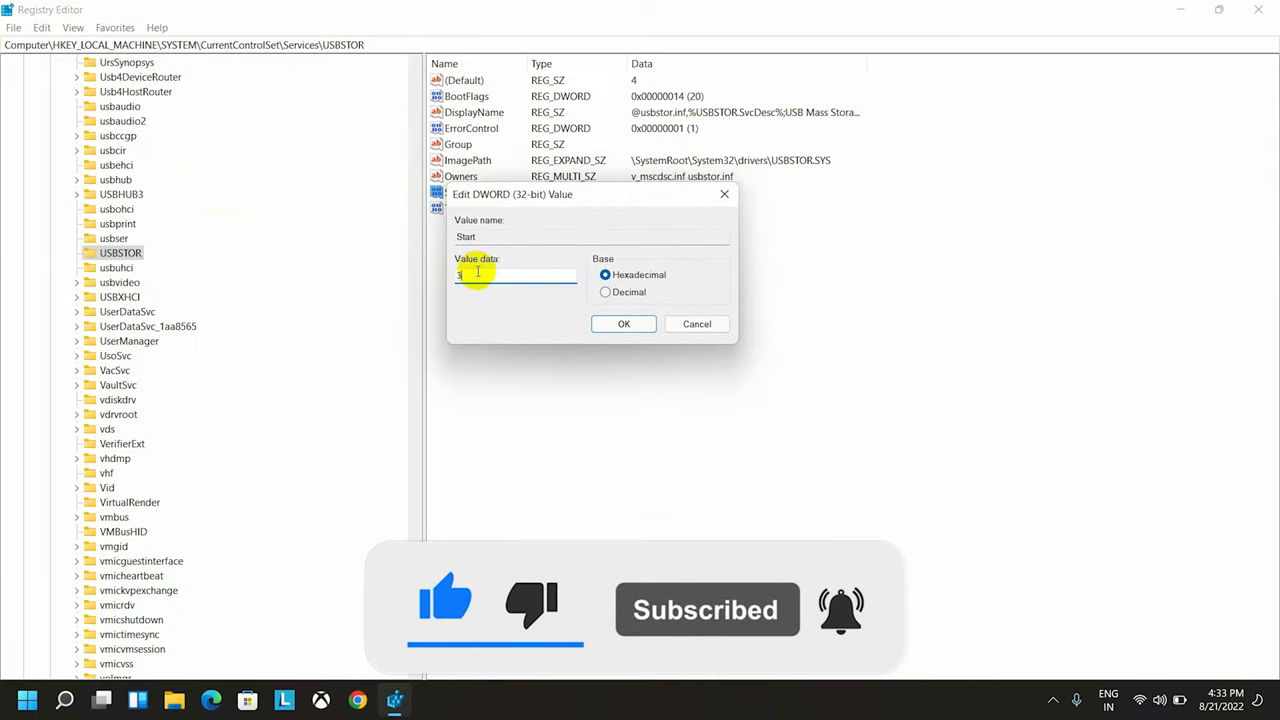
pyautogui.write('4')
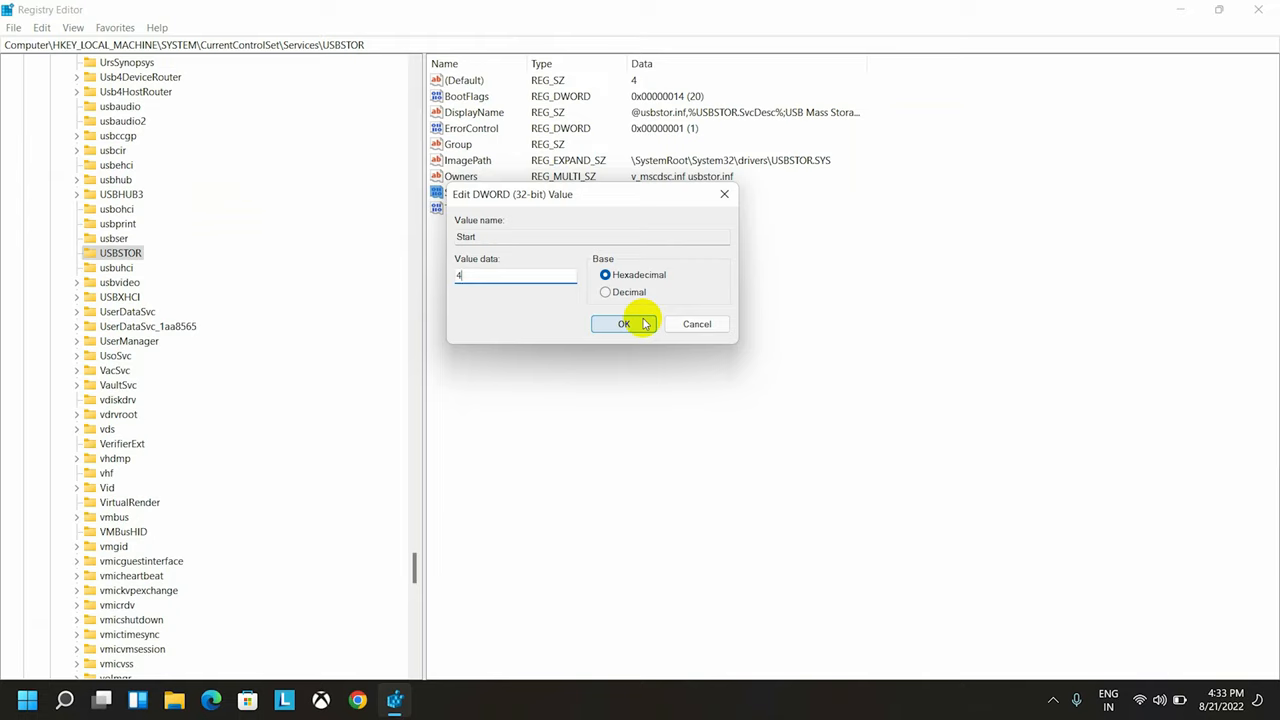
pyautogui.click(624, 324)
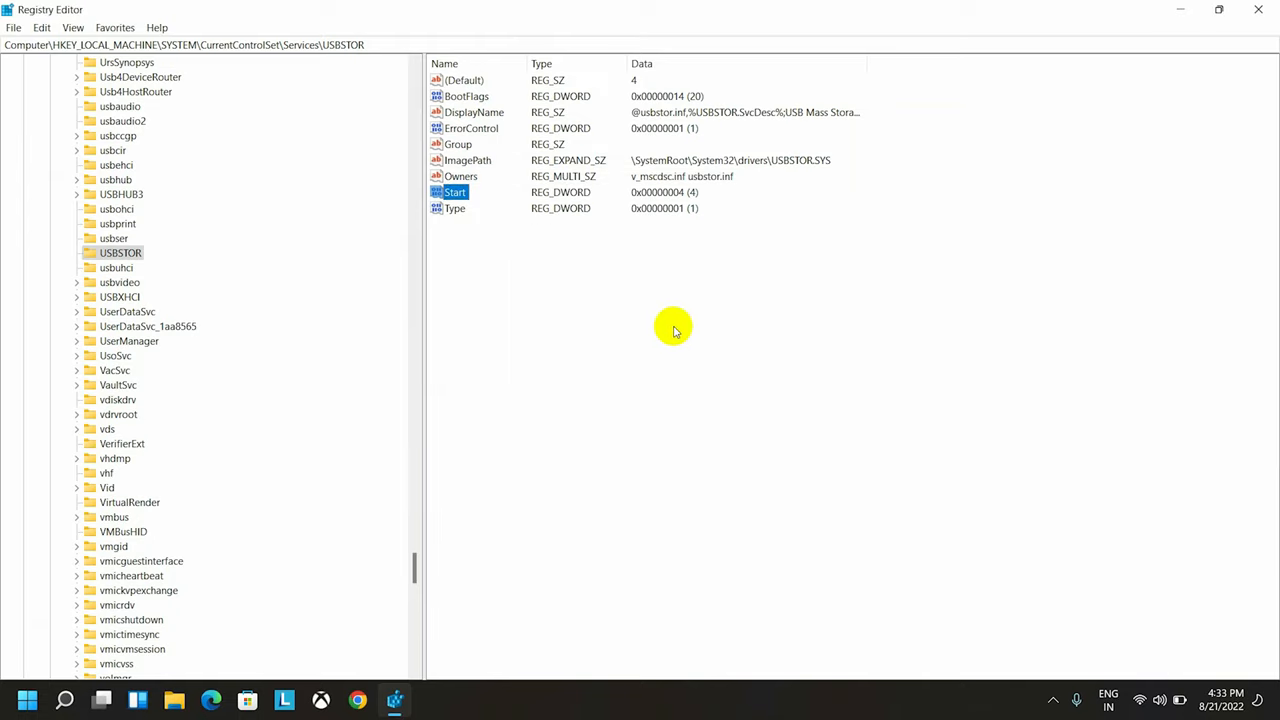
pyautogui.click(672, 330)
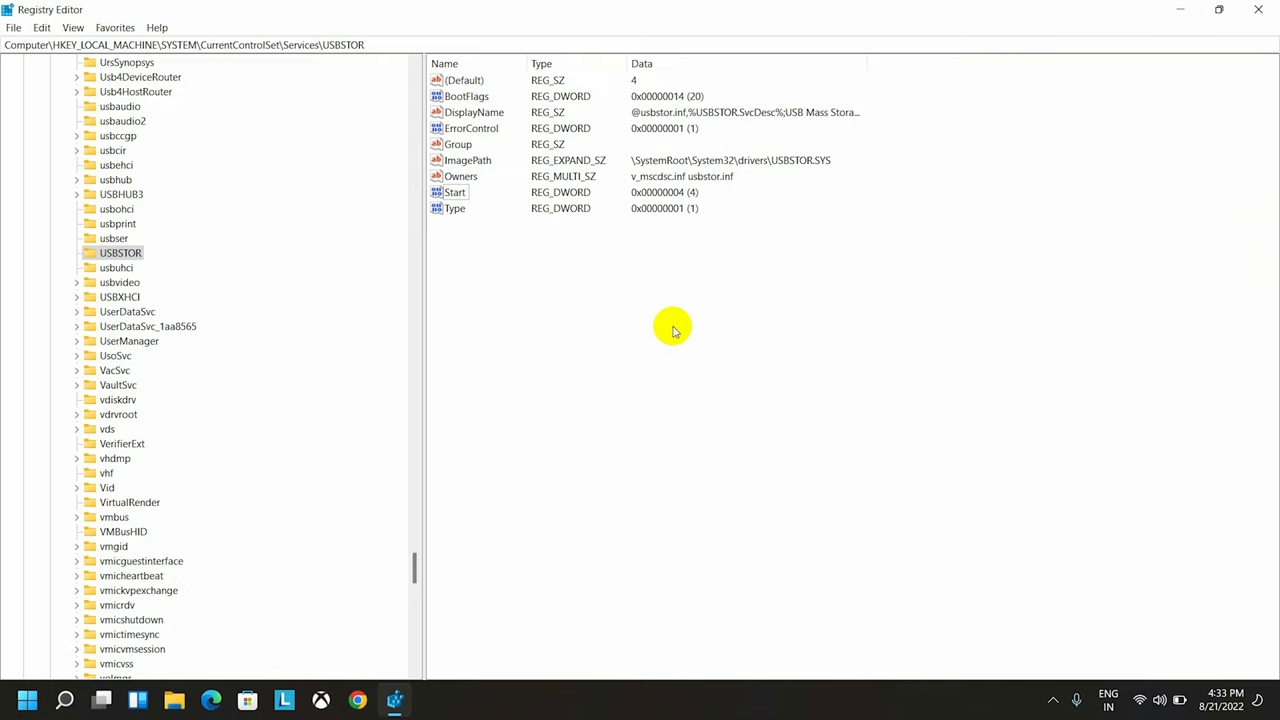
pyautogui.moveTo(700, 318)
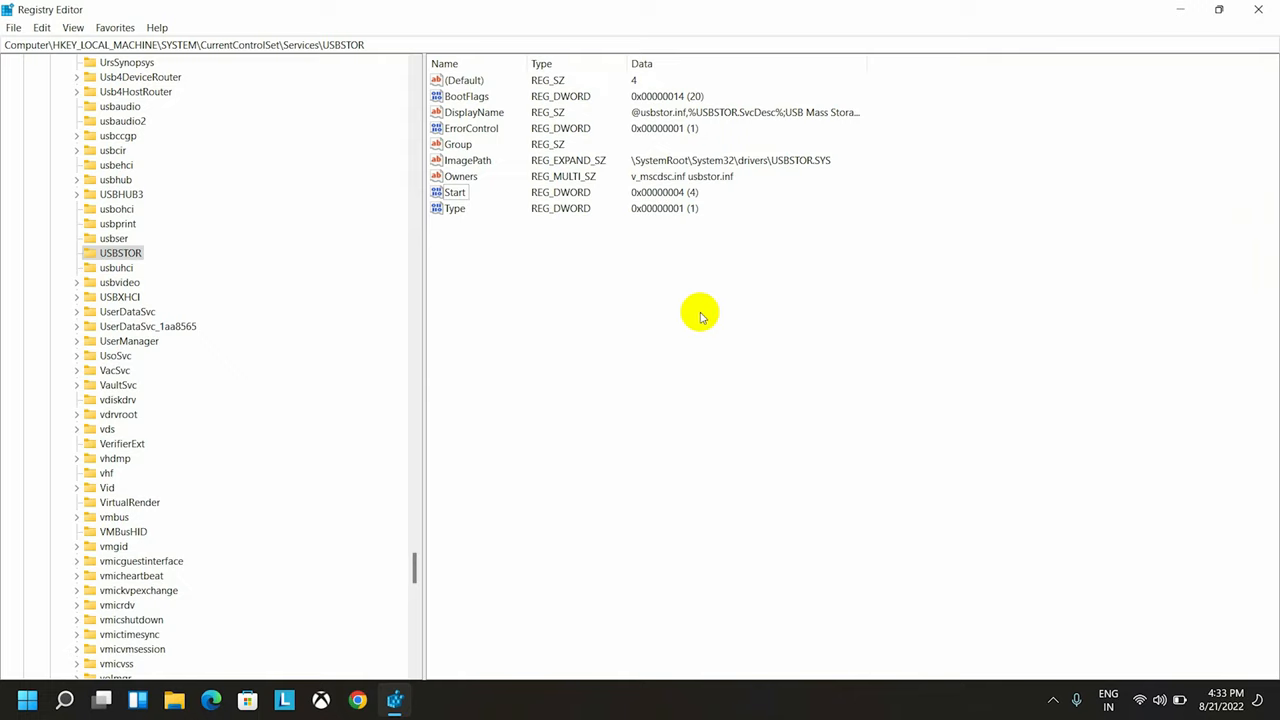